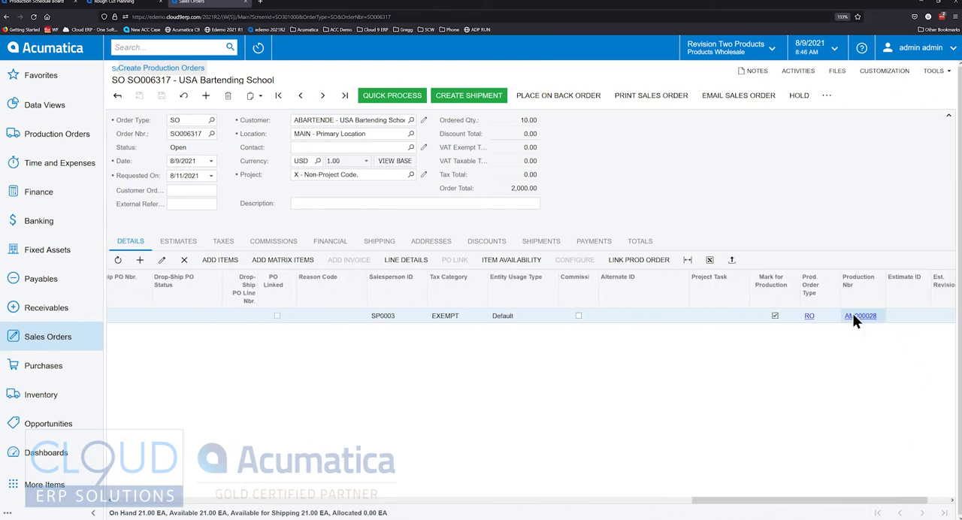
Open production order AM000028 for Keurig Model 450 from the sales order line's Production Nbr link
left_click(858, 316)
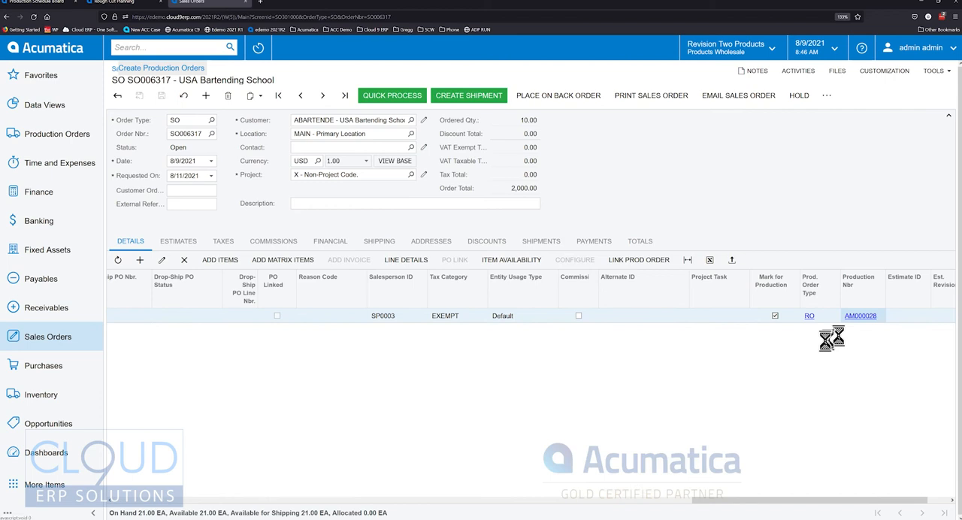
left_click(863, 315)
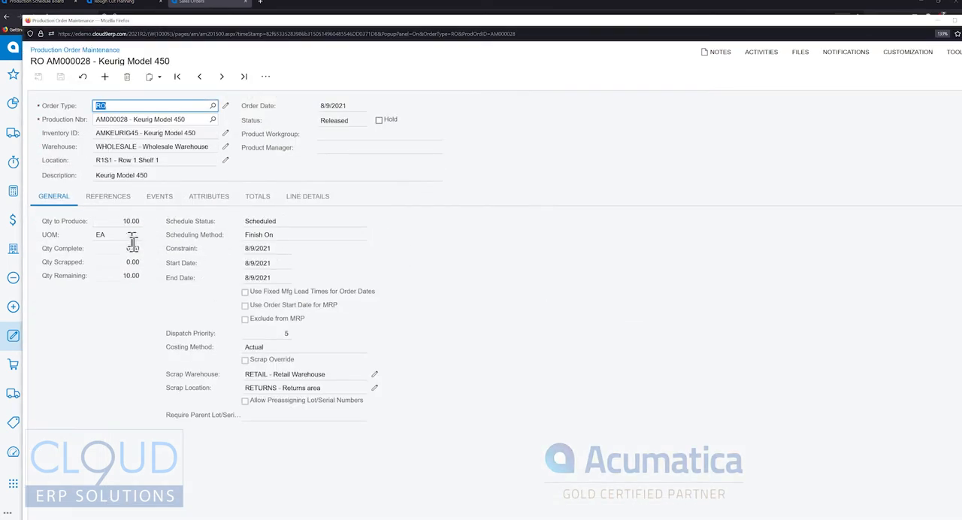
mouse_move(133, 268)
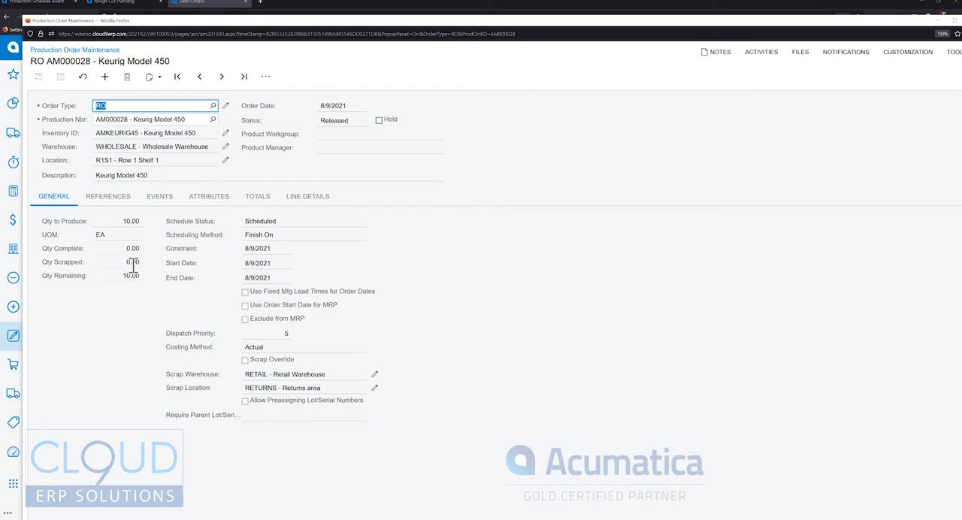
mouse_move(197, 228)
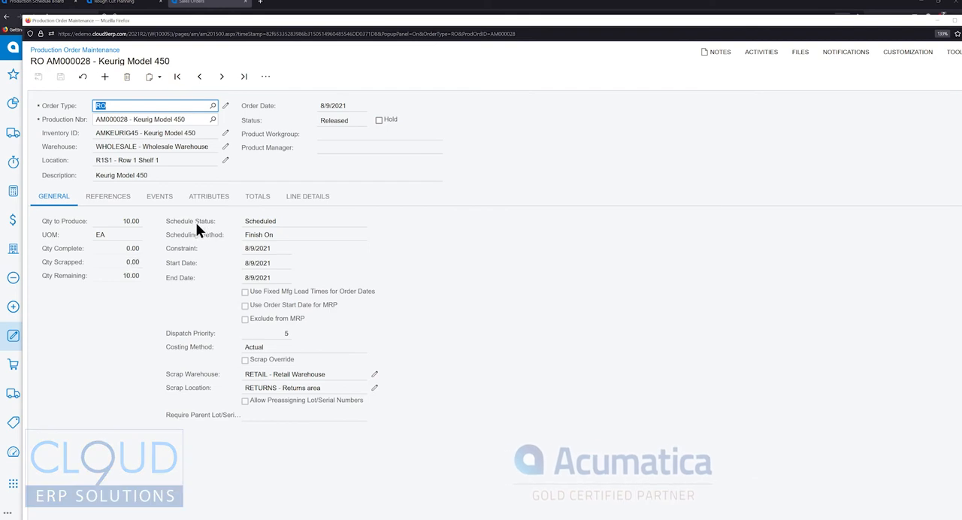
mouse_move(182, 311)
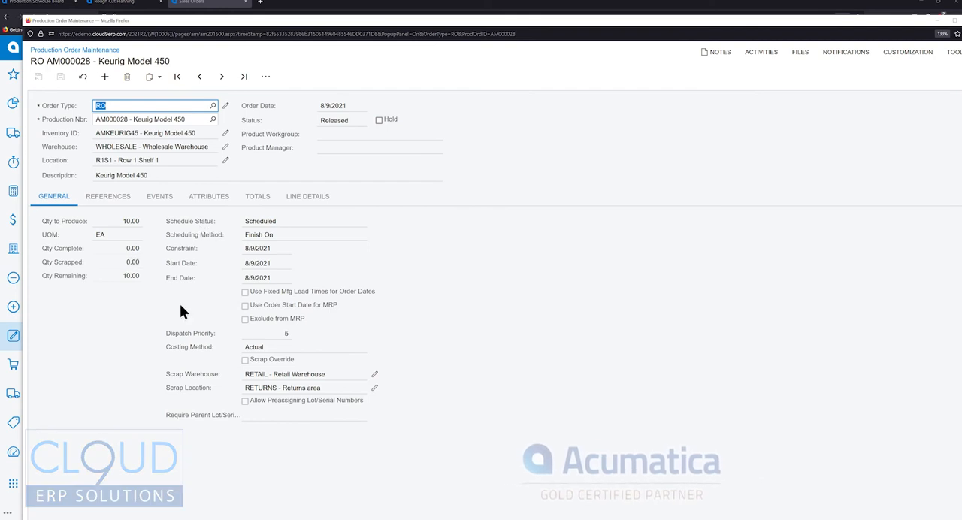
mouse_move(258, 225)
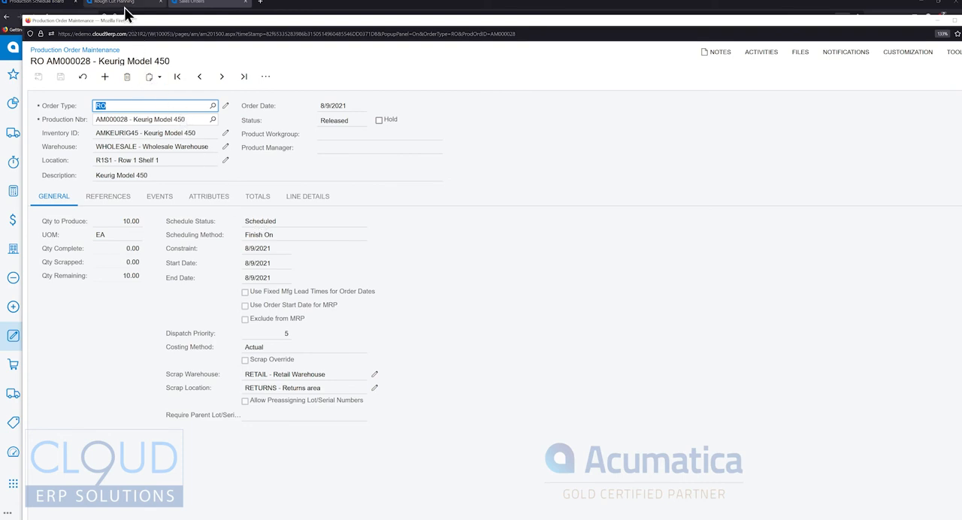
Switch to the Rough Cut Planning list of production orders
left_click(113, 9)
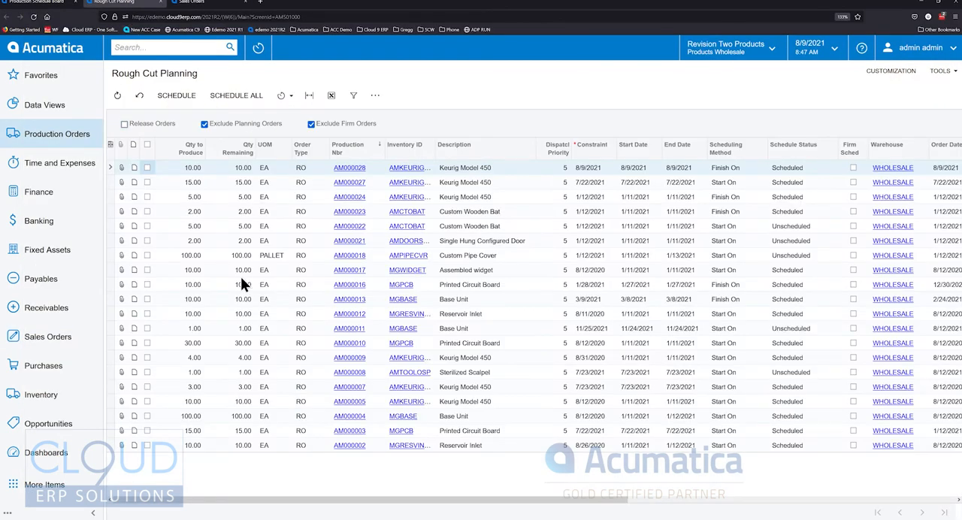
mouse_move(344, 352)
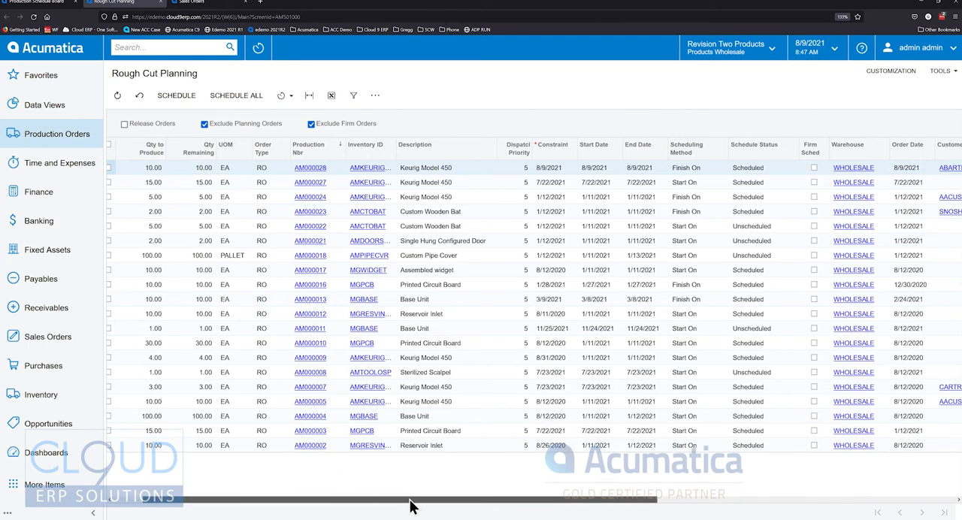
mouse_move(760, 157)
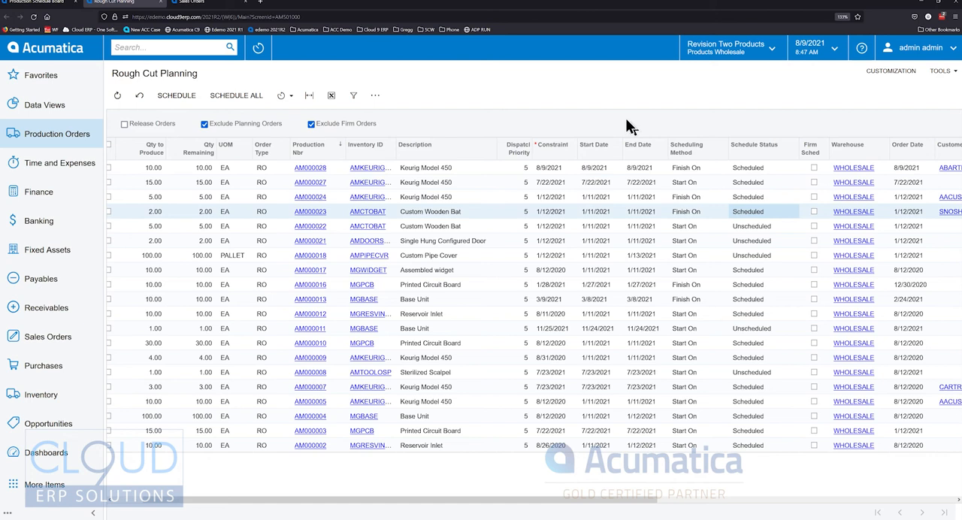
mouse_move(577, 81)
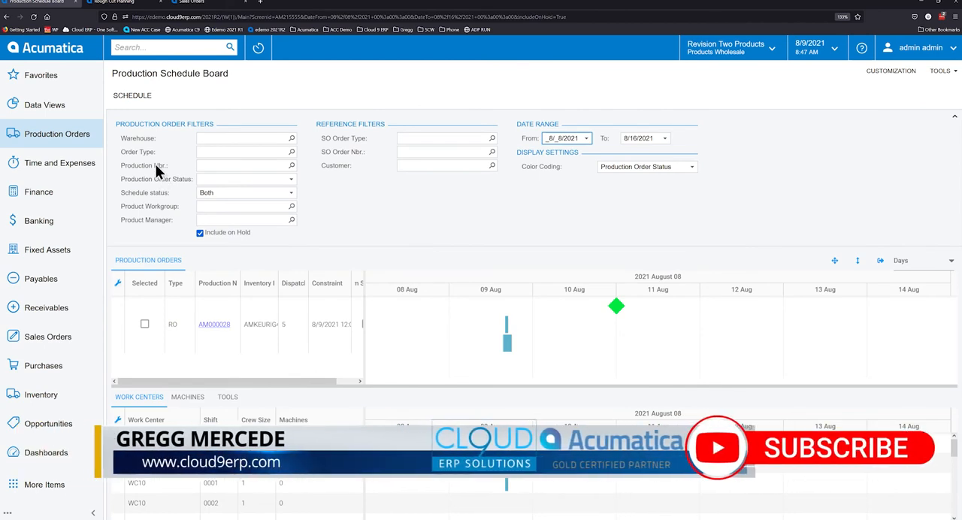
mouse_move(149, 150)
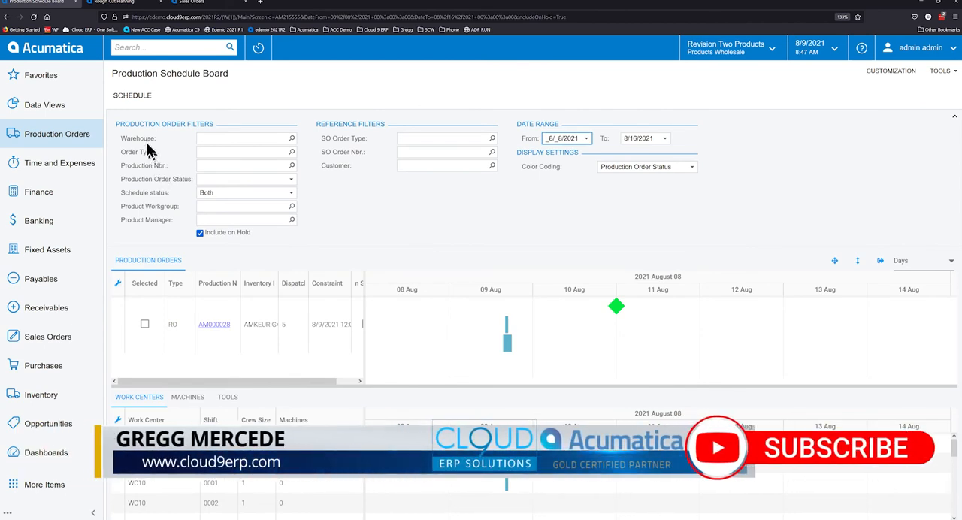
mouse_move(171, 157)
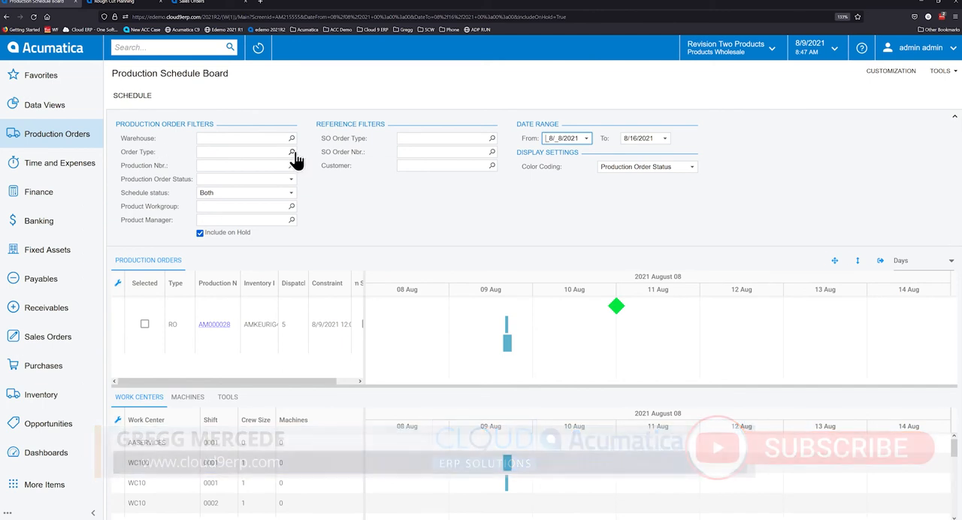
Open the Production Schedule Board showing AM000028 on the August 2021 timeline
left_click(292, 152)
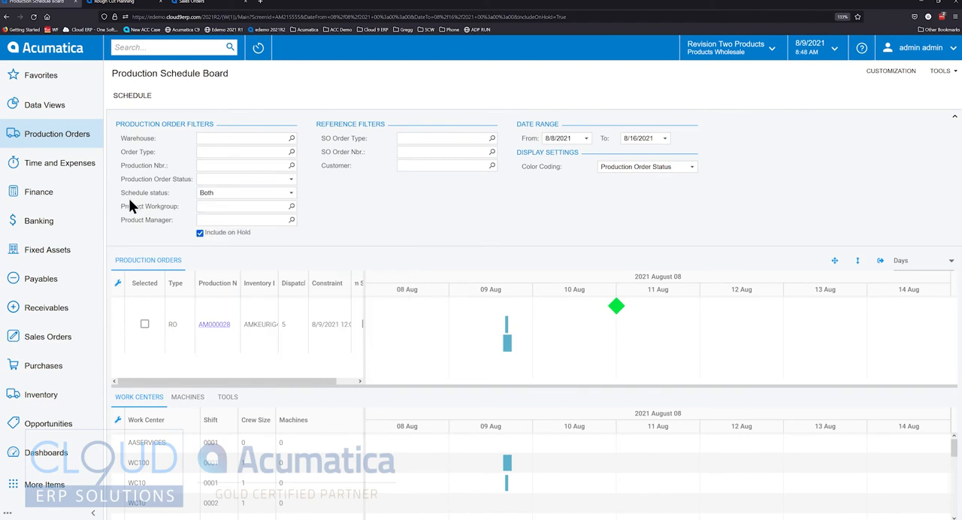
mouse_move(228, 192)
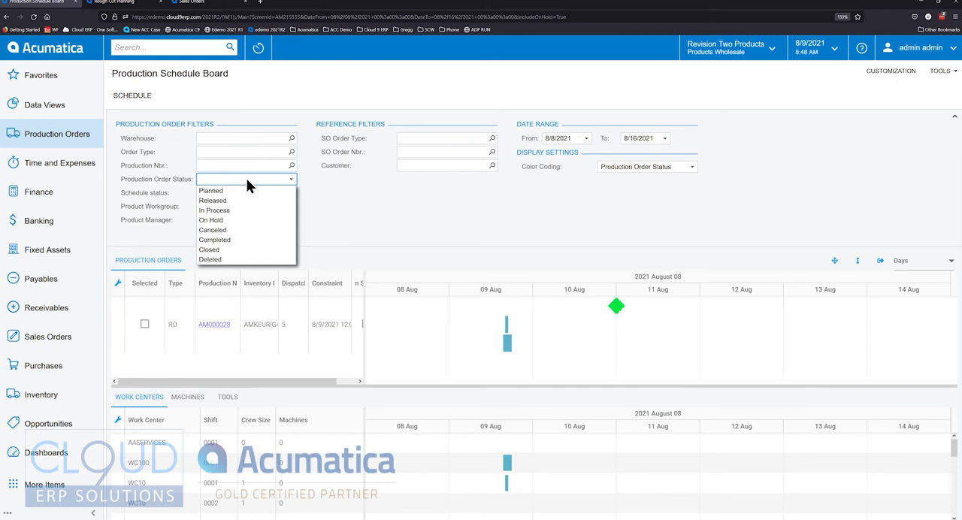
mouse_move(237, 194)
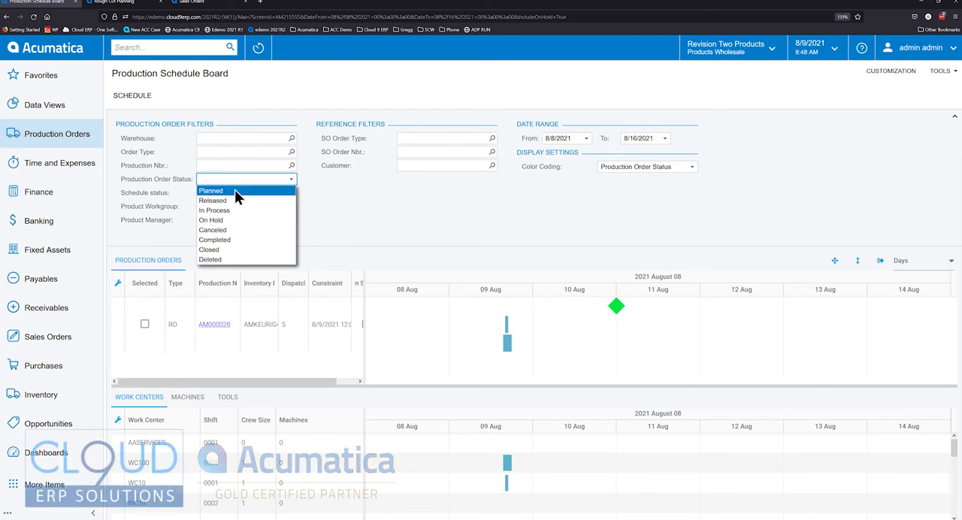
mouse_move(215, 239)
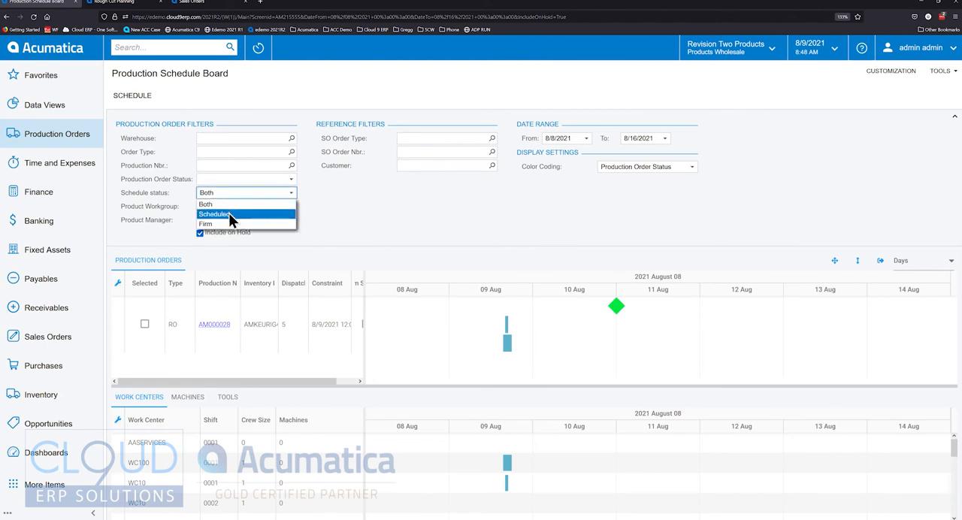
mouse_move(223, 218)
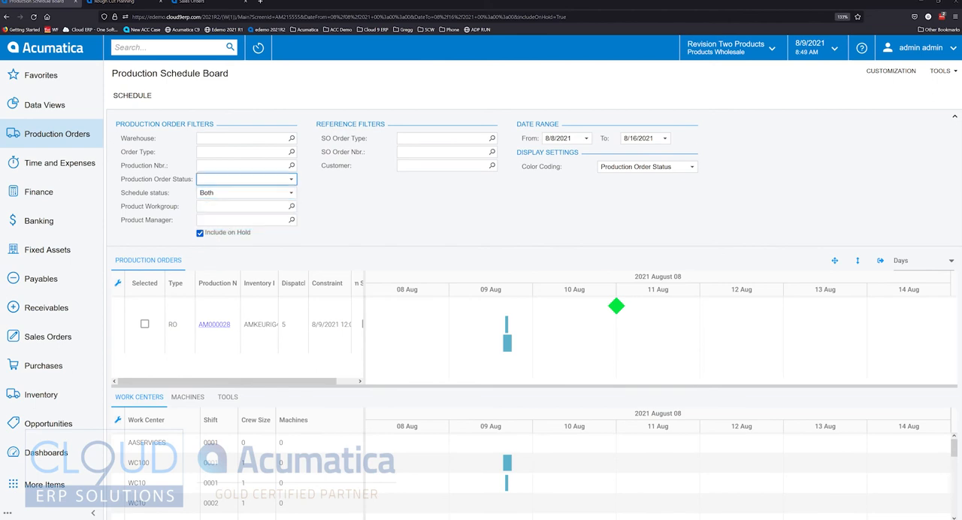
mouse_move(159, 233)
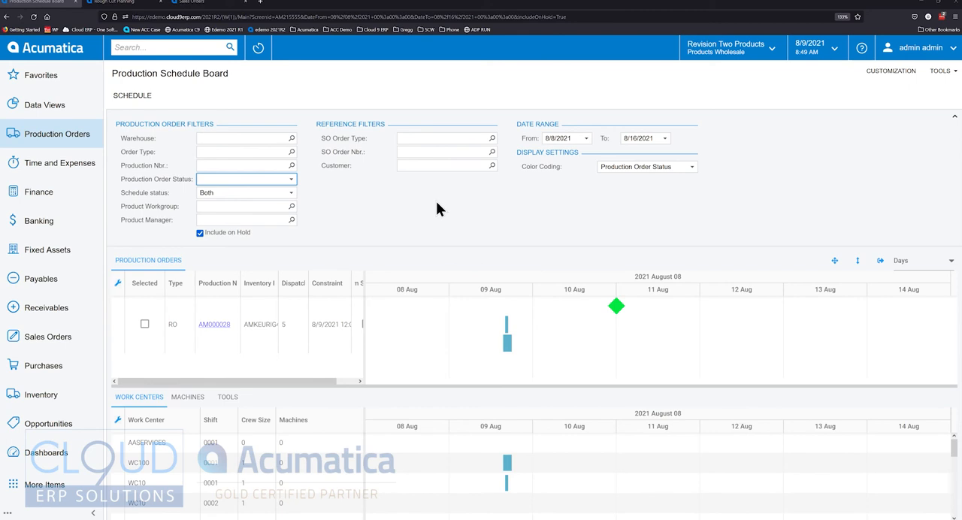
mouse_move(423, 203)
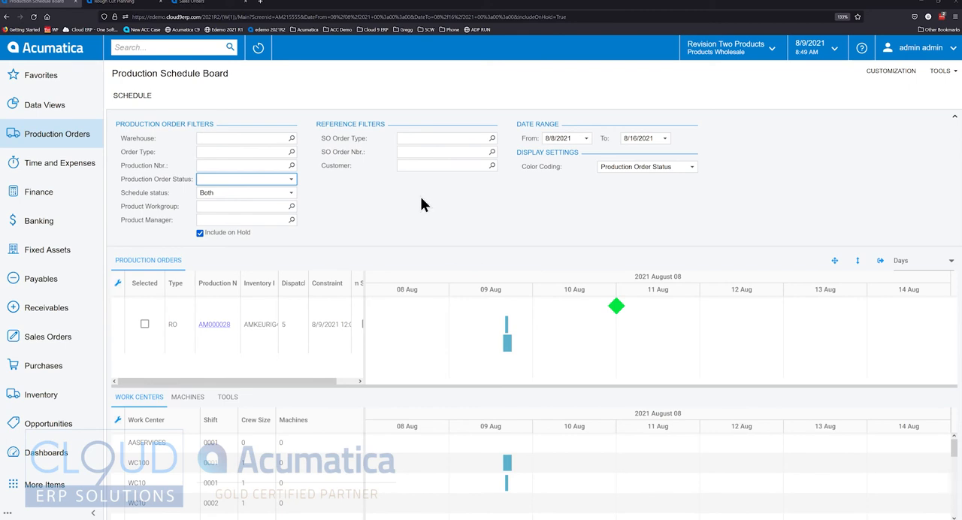
mouse_move(502, 187)
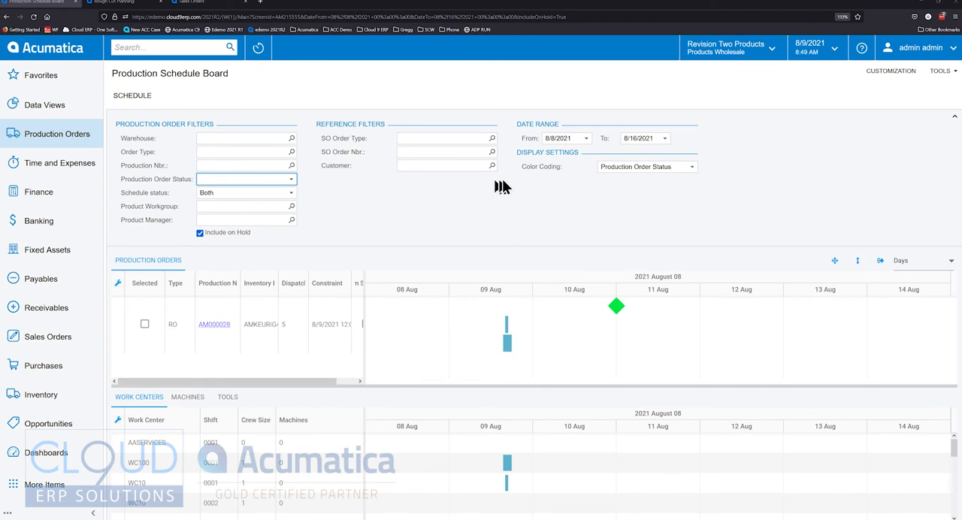
mouse_move(556, 181)
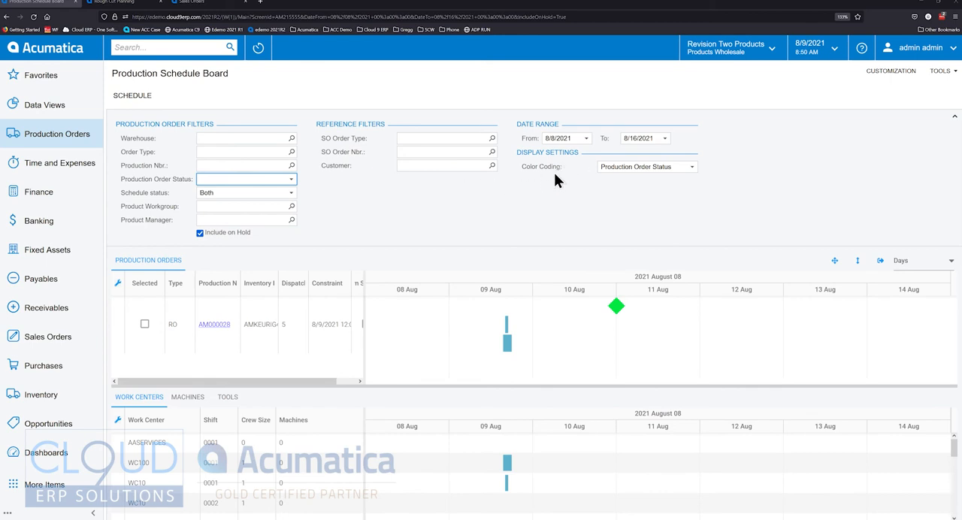
mouse_move(557, 171)
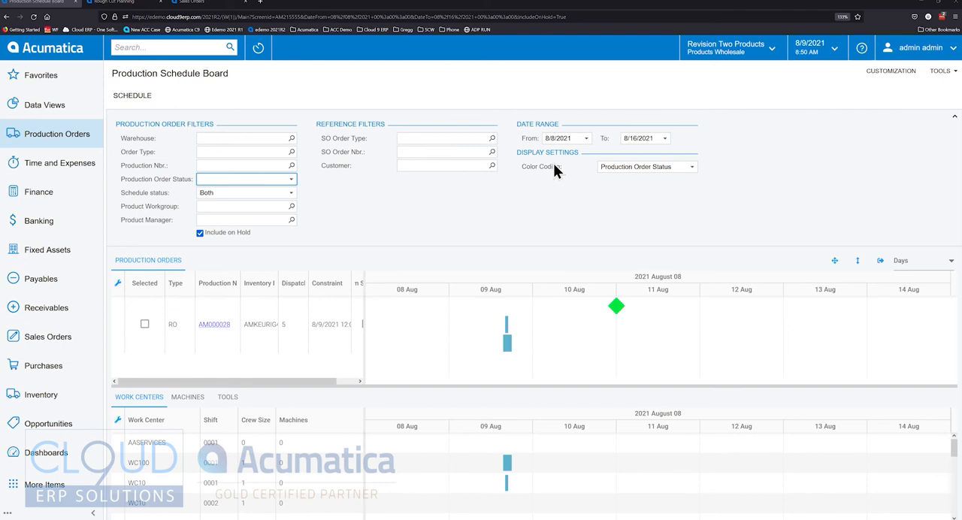
mouse_move(536, 188)
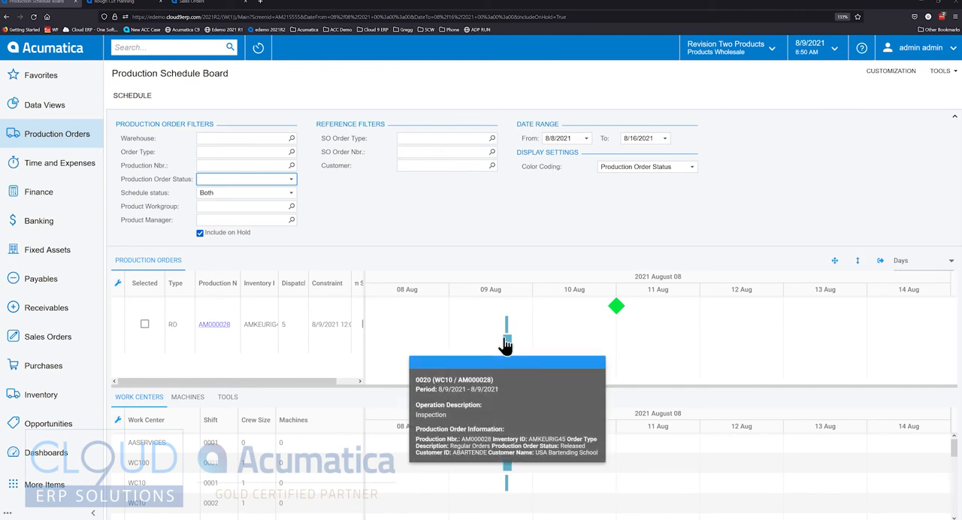
mouse_move(522, 257)
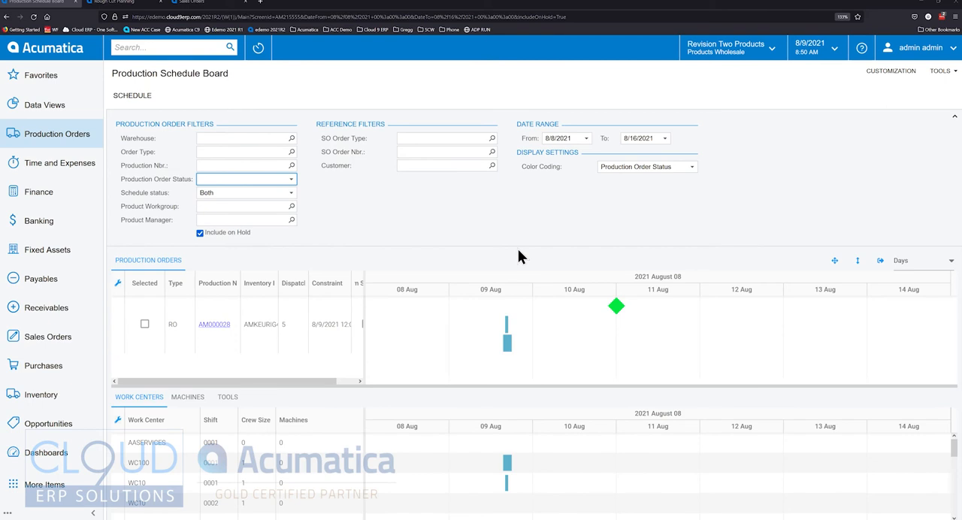
mouse_move(555, 220)
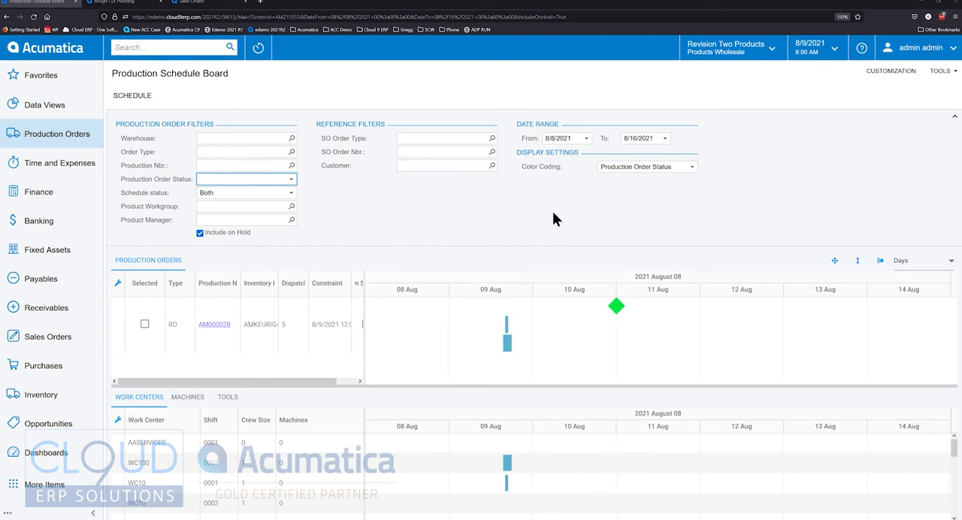
mouse_move(643, 174)
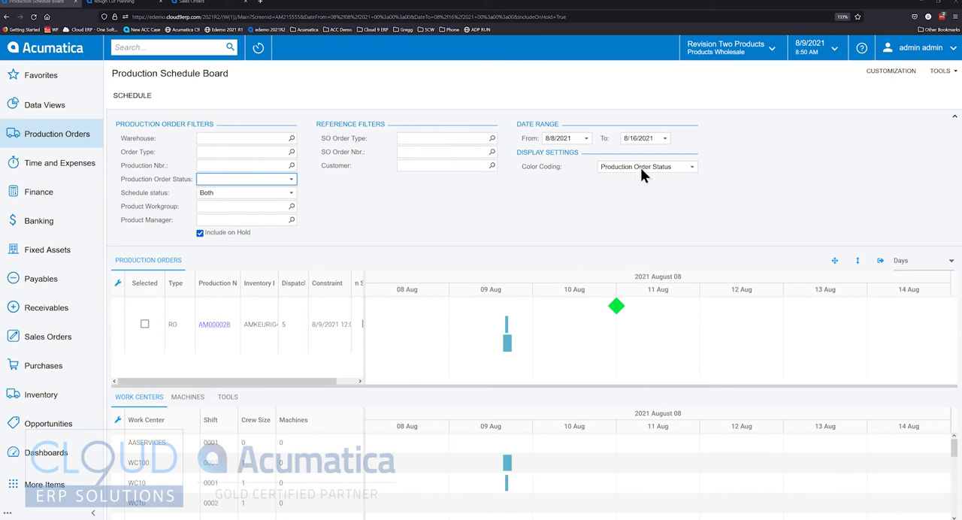
mouse_move(214, 168)
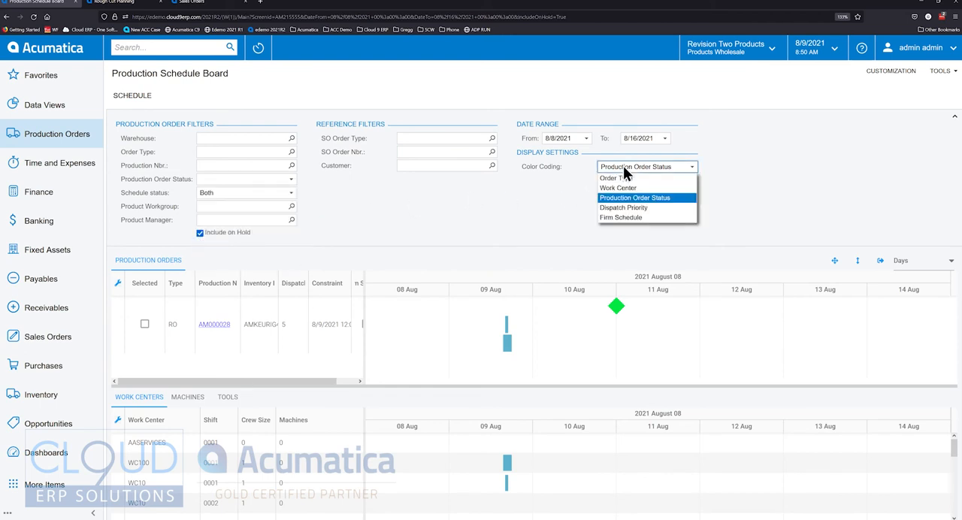
left_click(618, 186)
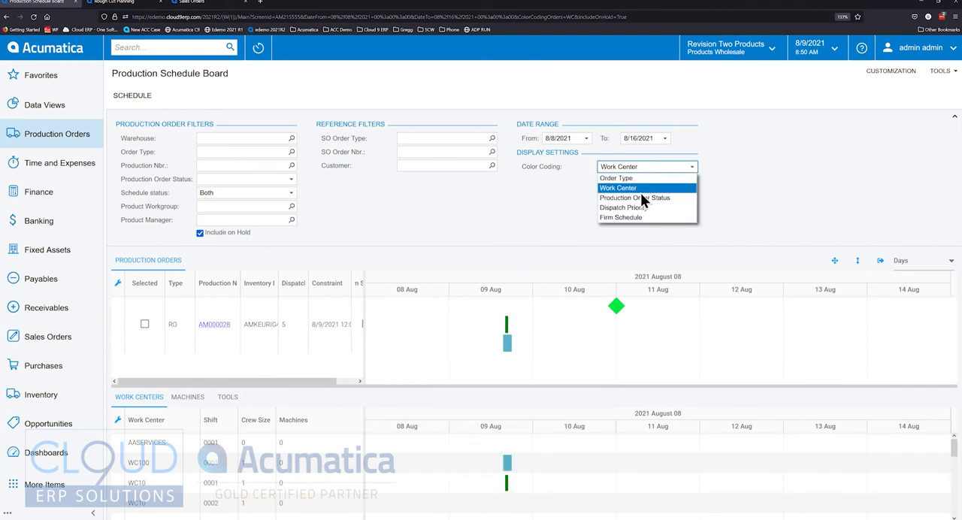
left_click(634, 199)
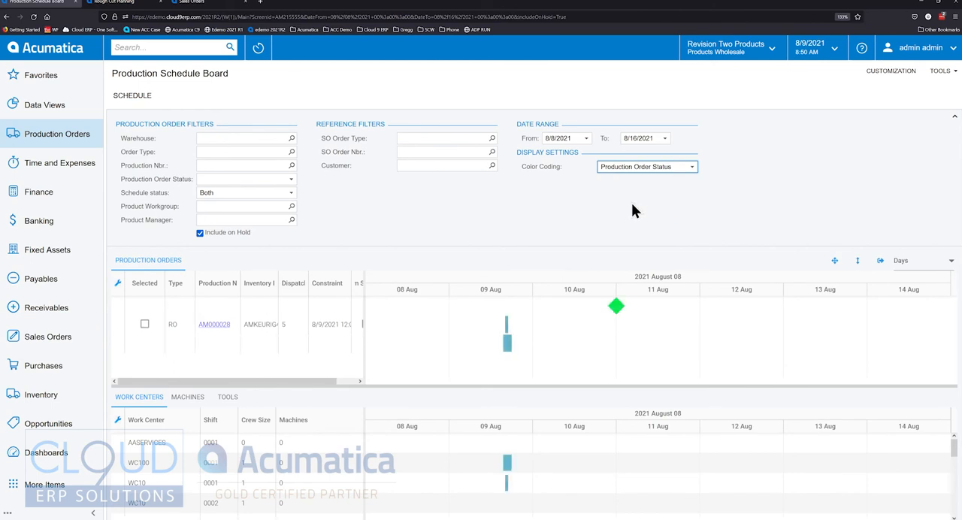
mouse_move(135, 340)
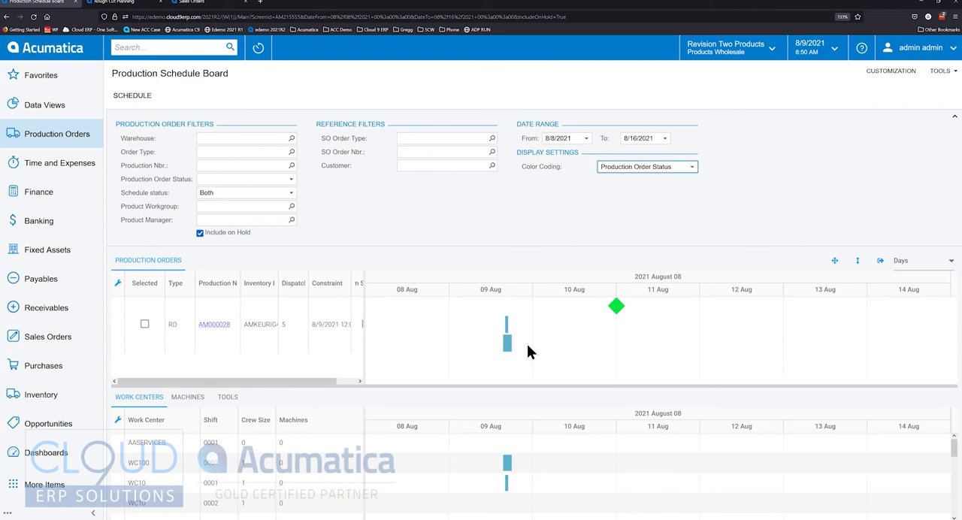
mouse_move(881, 259)
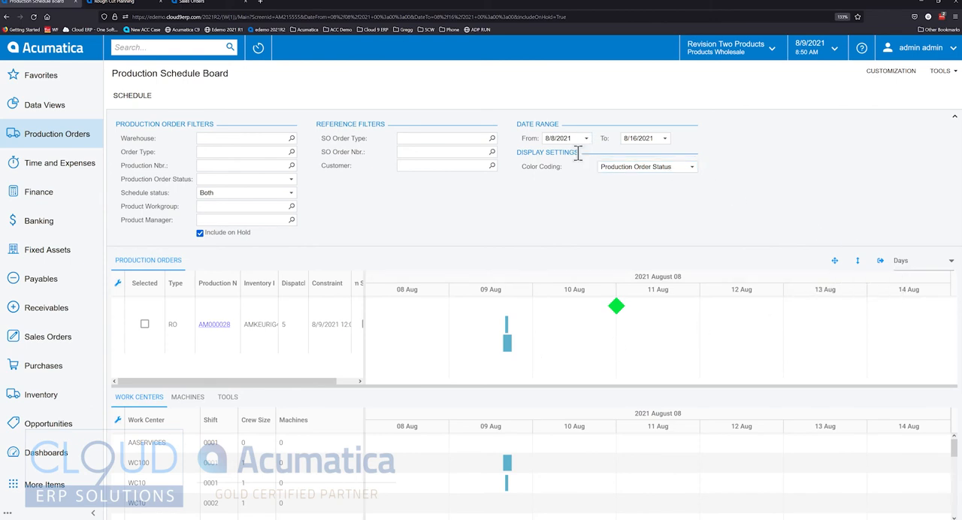
Start the schedule board's date range in July 2021 so earlier orders appear
left_click(664, 139)
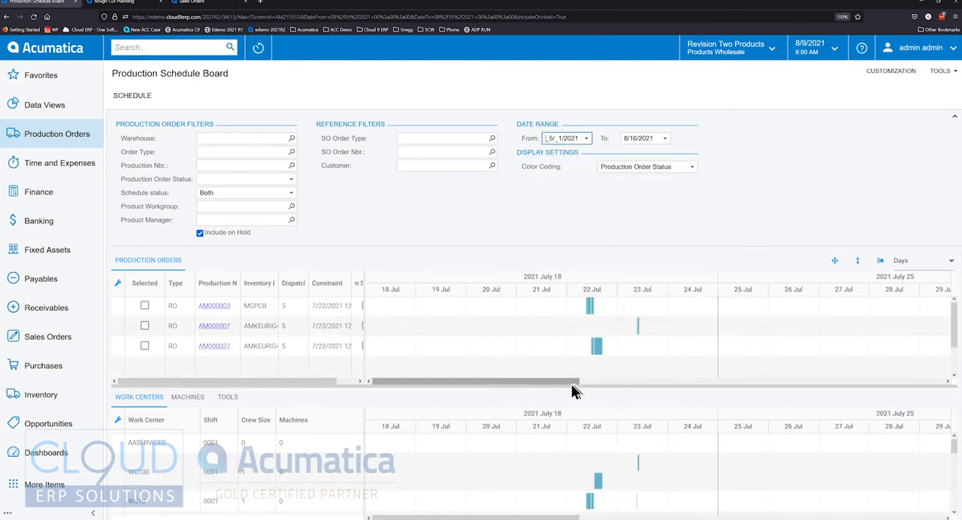
mouse_move(589, 322)
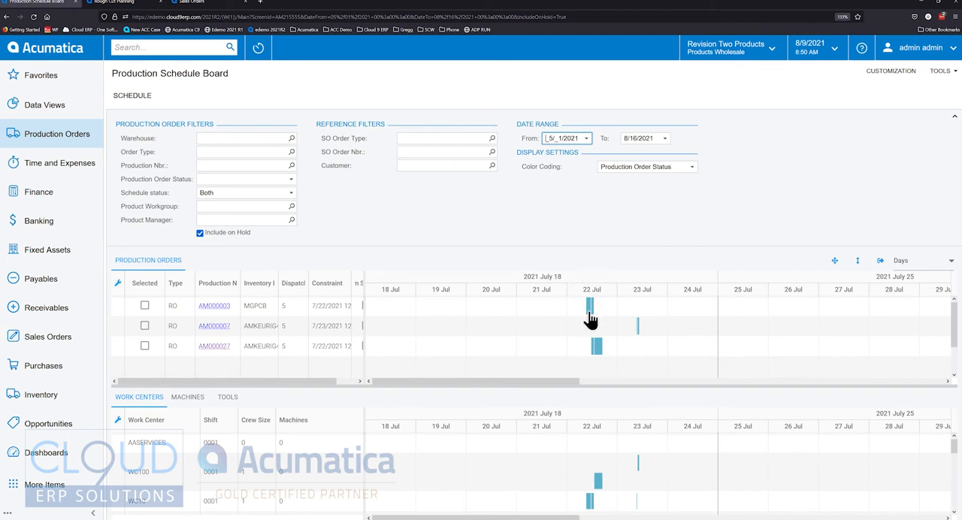
mouse_move(234, 311)
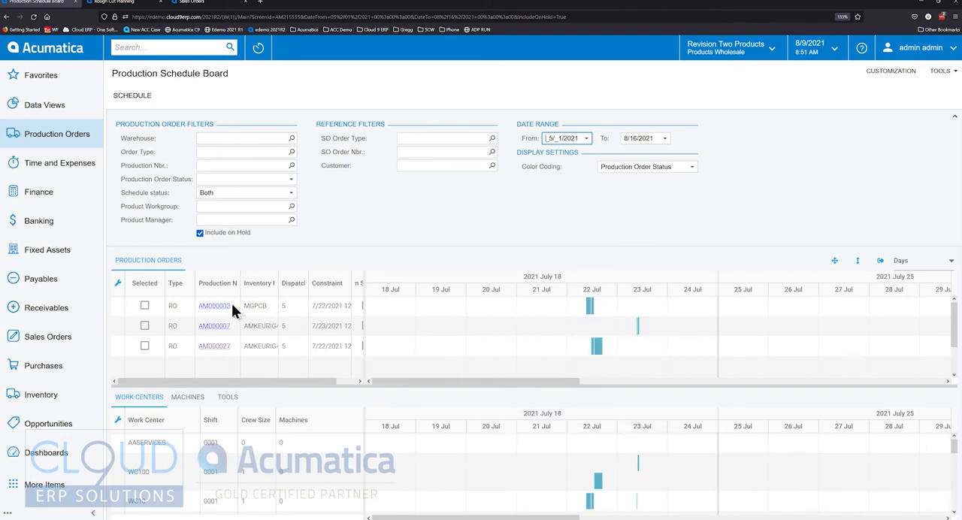
mouse_move(559, 378)
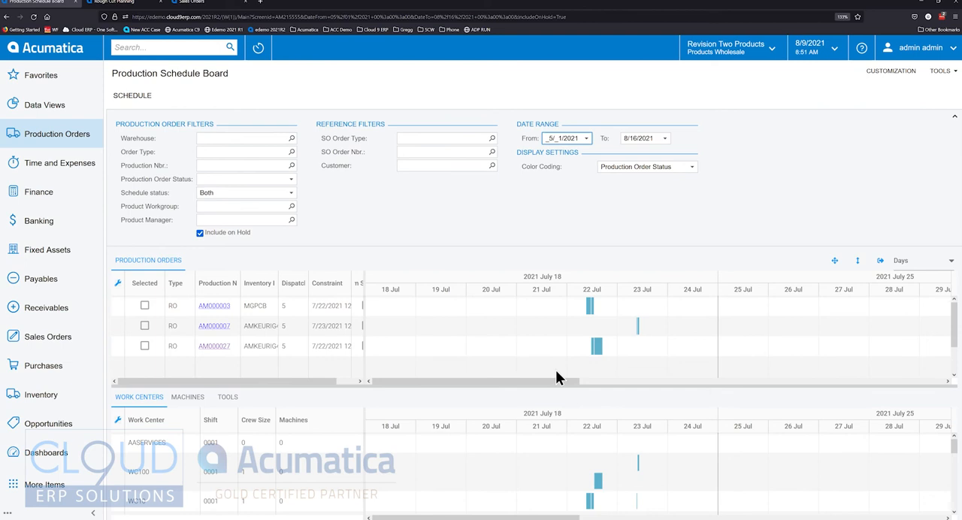
mouse_move(223, 309)
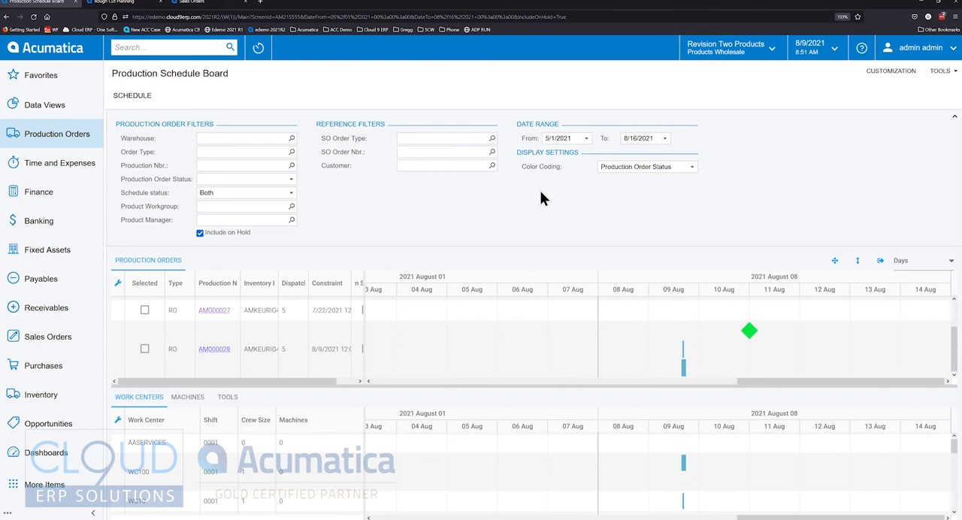
mouse_move(752, 345)
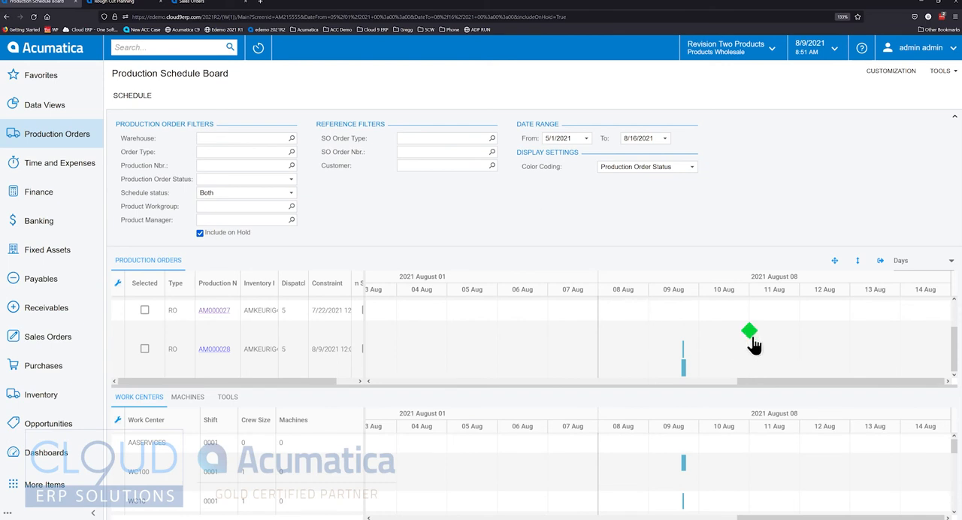
mouse_move(749, 334)
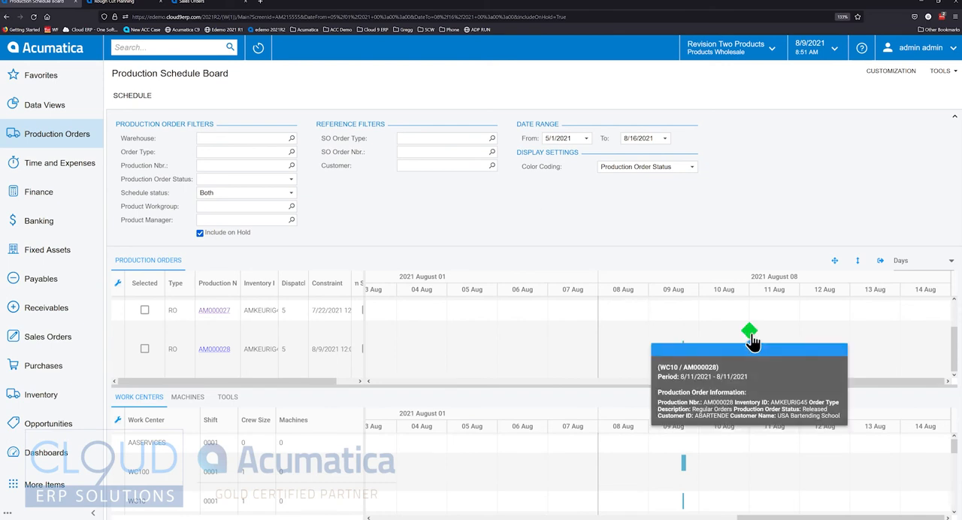
mouse_move(759, 362)
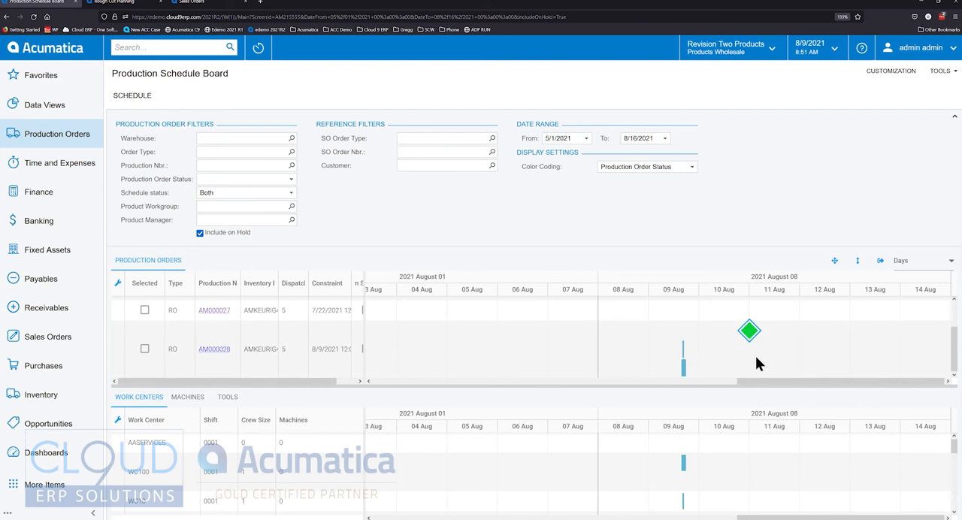
mouse_move(748, 329)
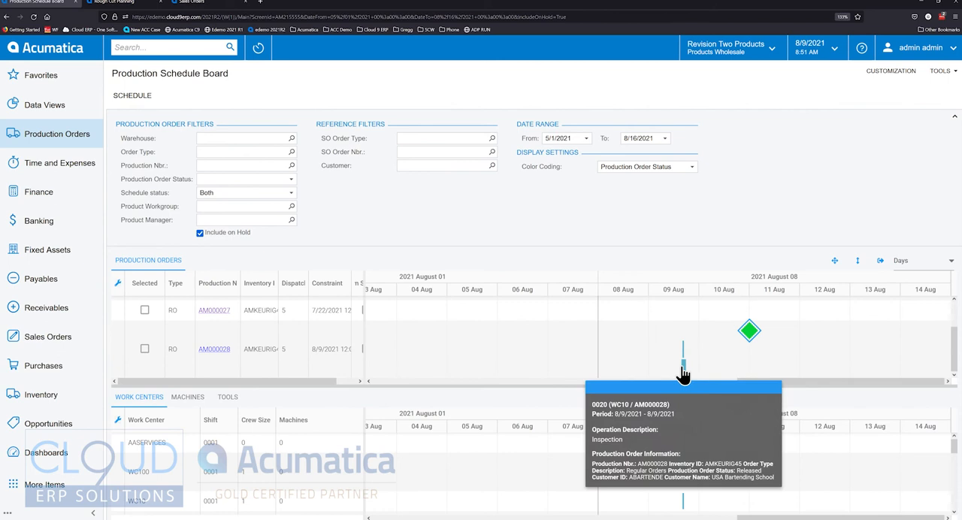
mouse_move(481, 221)
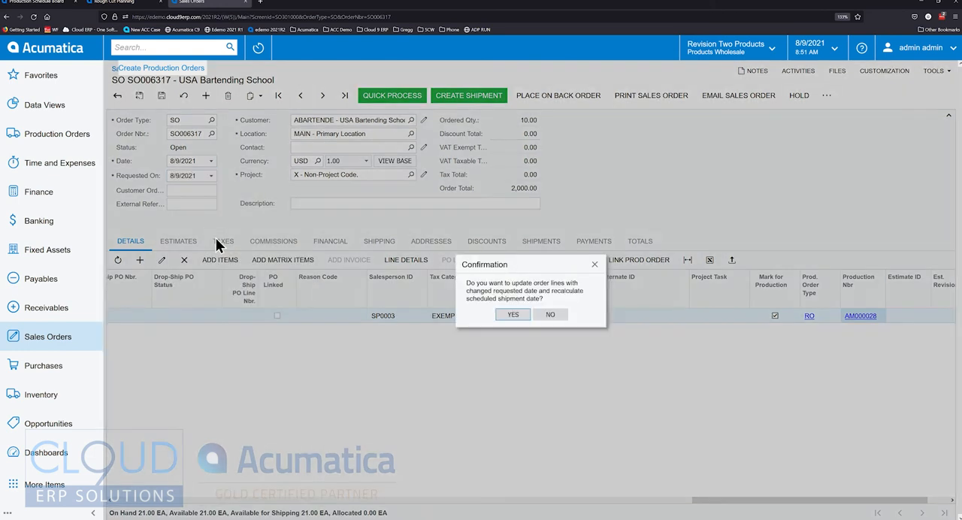
Confirm updating the sales order lines with the changed requested date
left_click(512, 314)
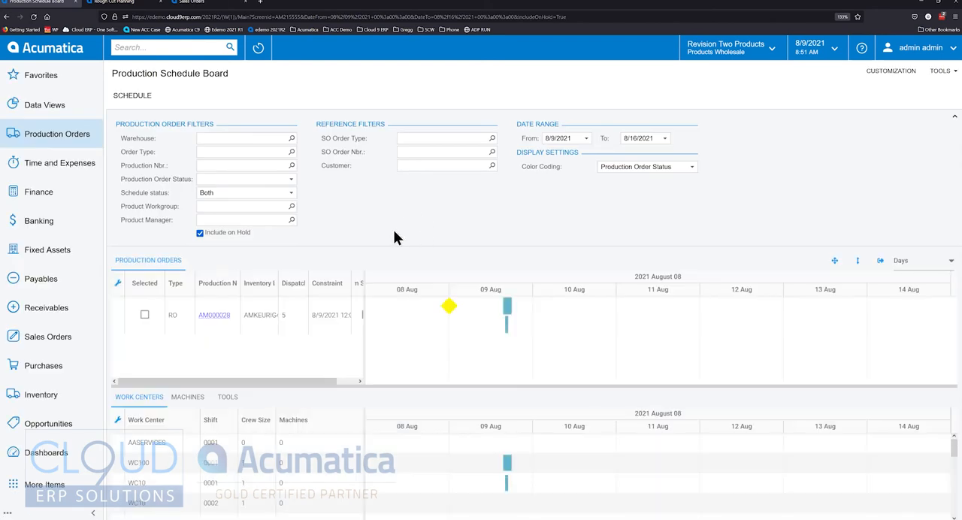
mouse_move(447, 307)
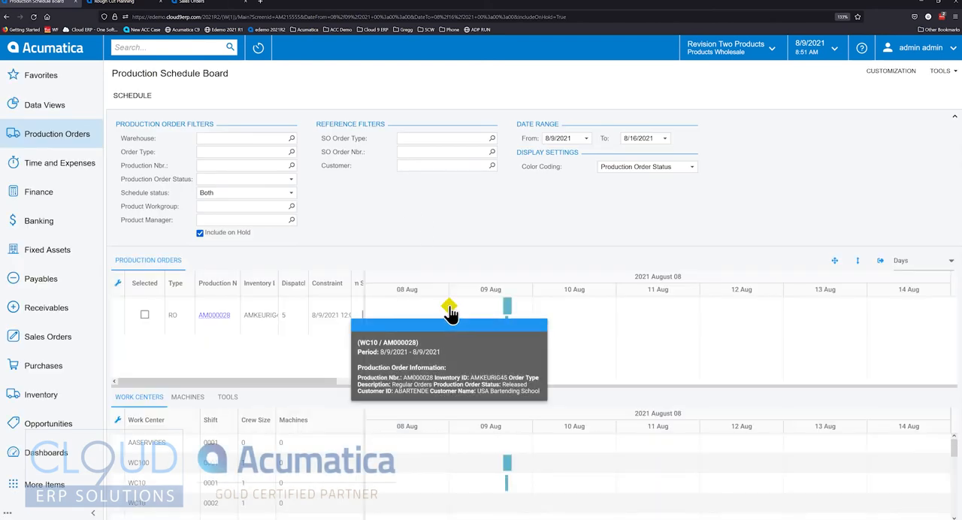
mouse_move(437, 219)
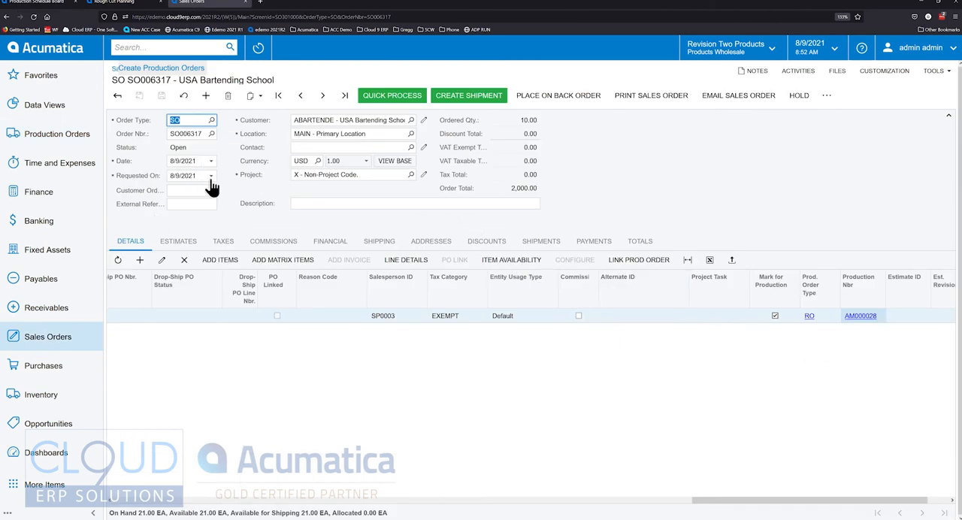
Set the sales order's Requested On date to 6 August 2021
left_click(211, 174)
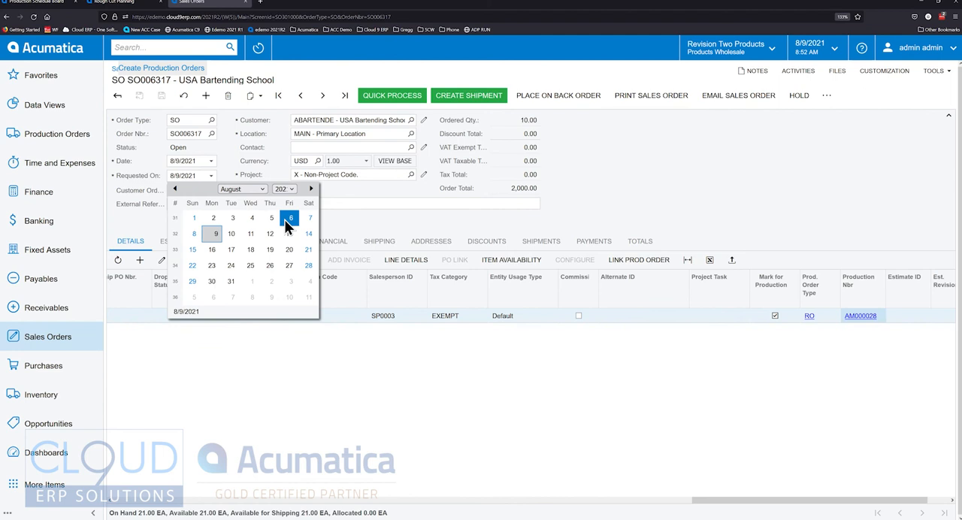
left_click(309, 218)
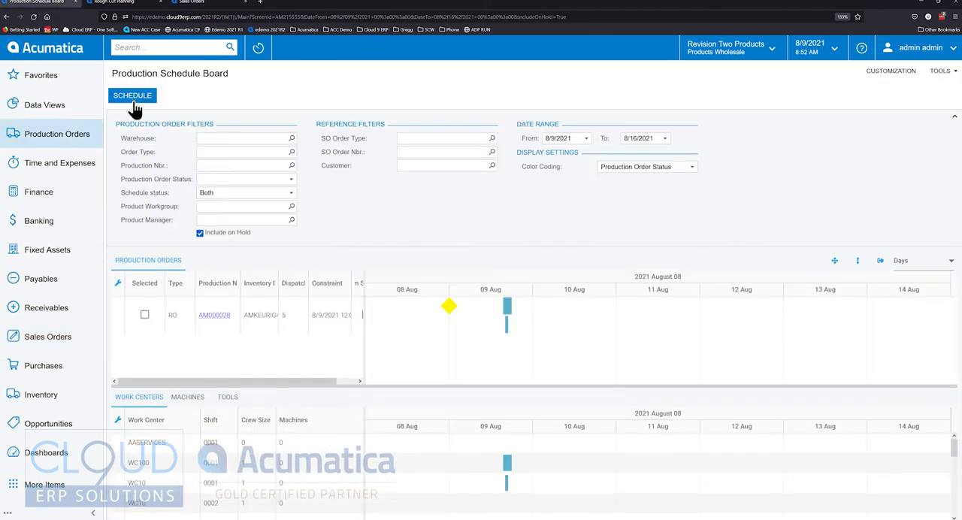
Refresh the schedule and start its date range on 1 August 2021
left_click(132, 94)
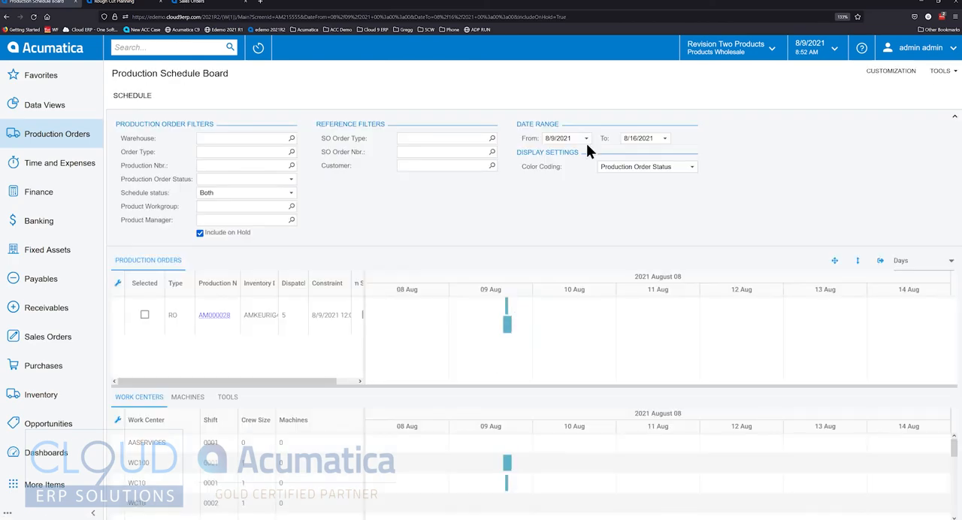
left_click(586, 138)
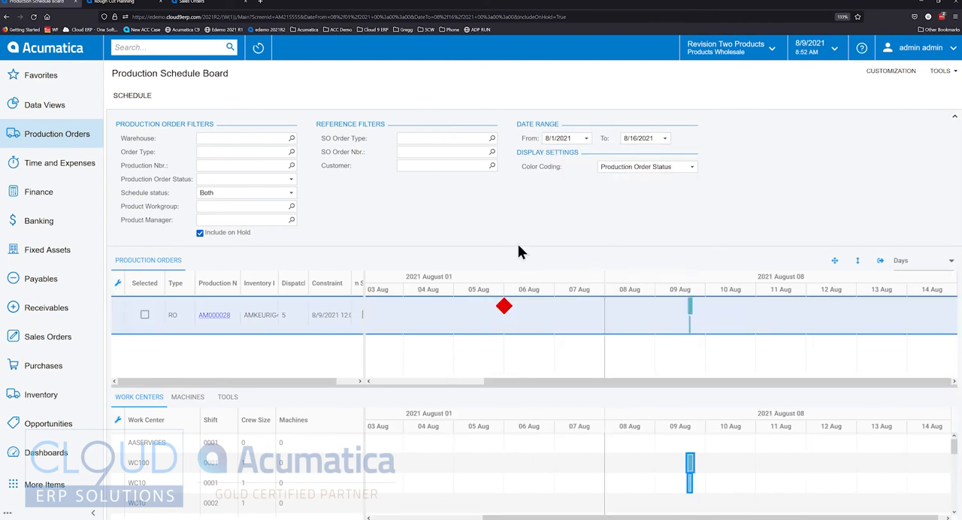
mouse_move(503, 311)
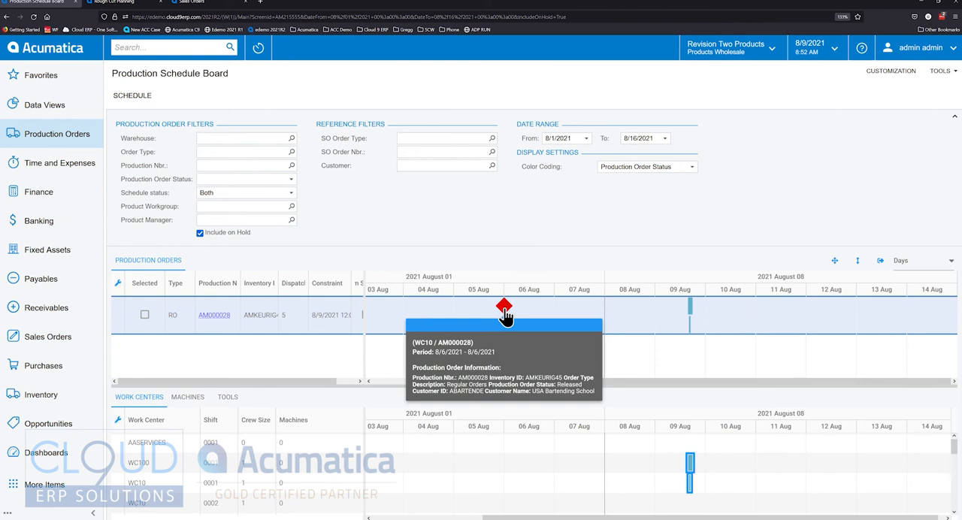
mouse_move(454, 220)
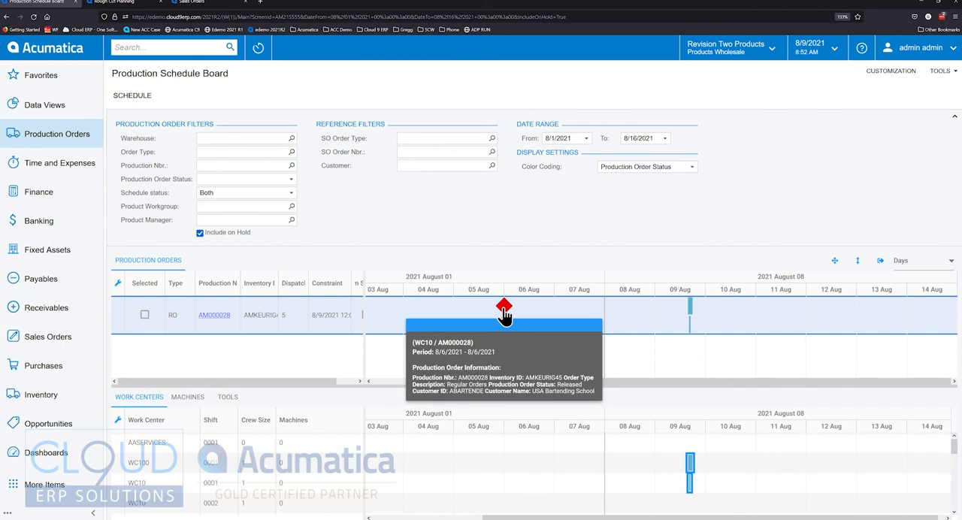
mouse_move(505, 246)
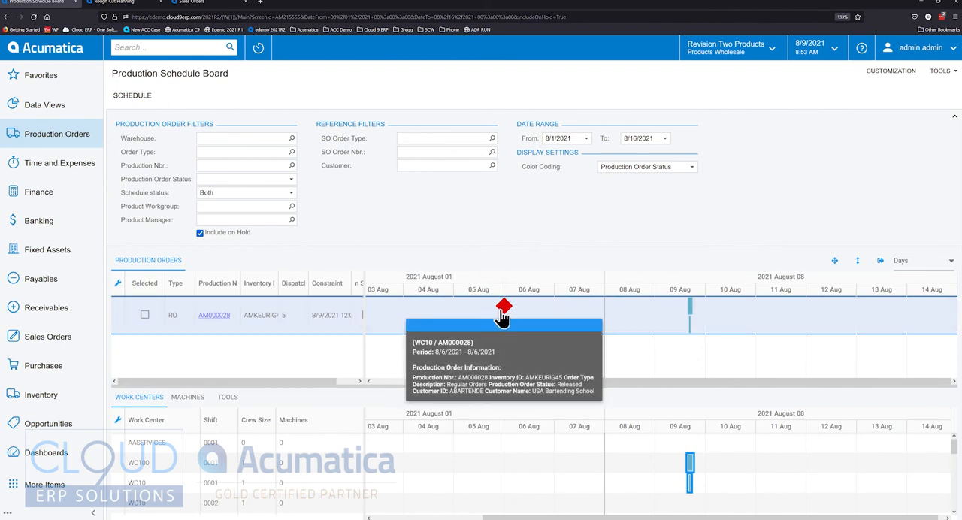
mouse_move(508, 316)
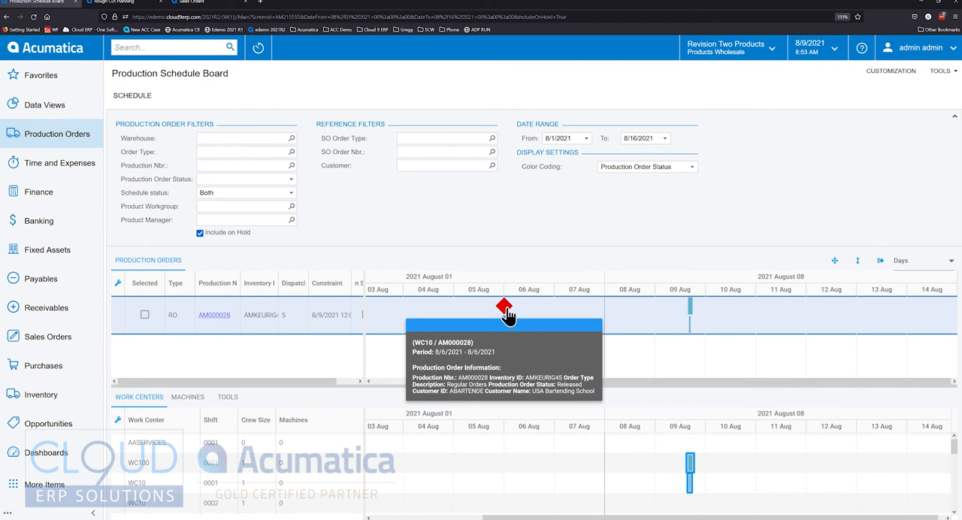
mouse_move(693, 313)
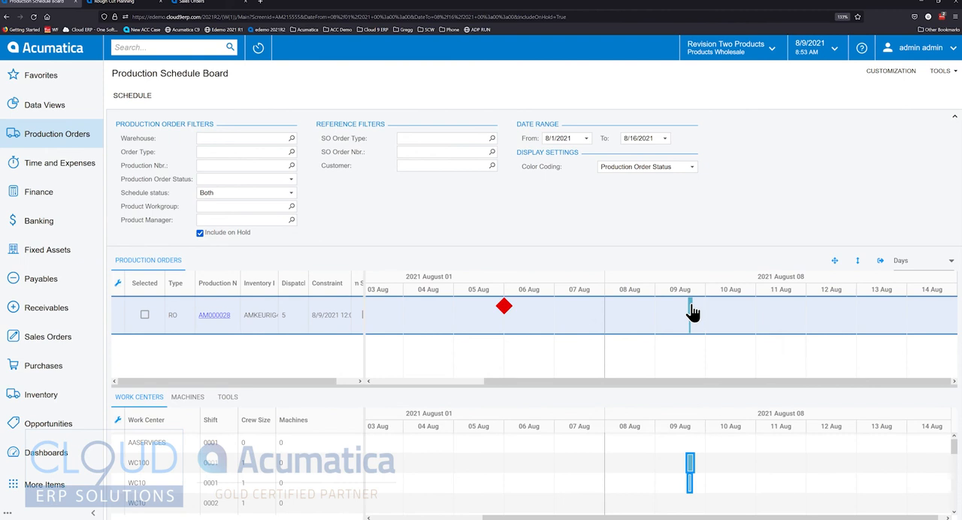
mouse_move(688, 313)
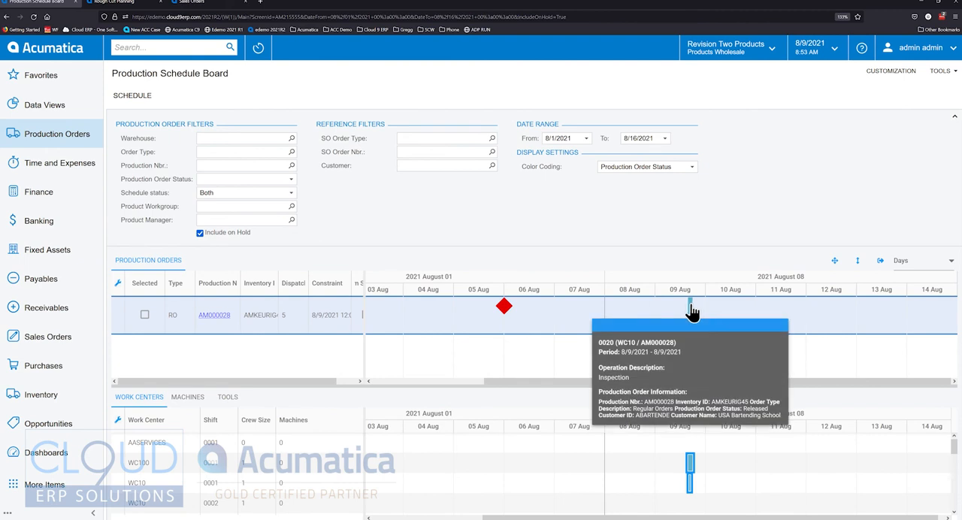
mouse_move(685, 311)
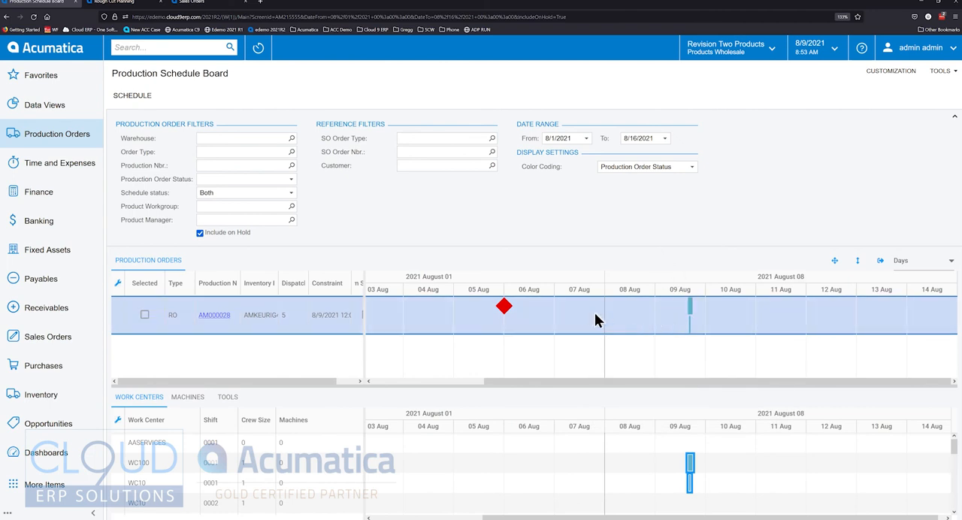
mouse_move(228, 460)
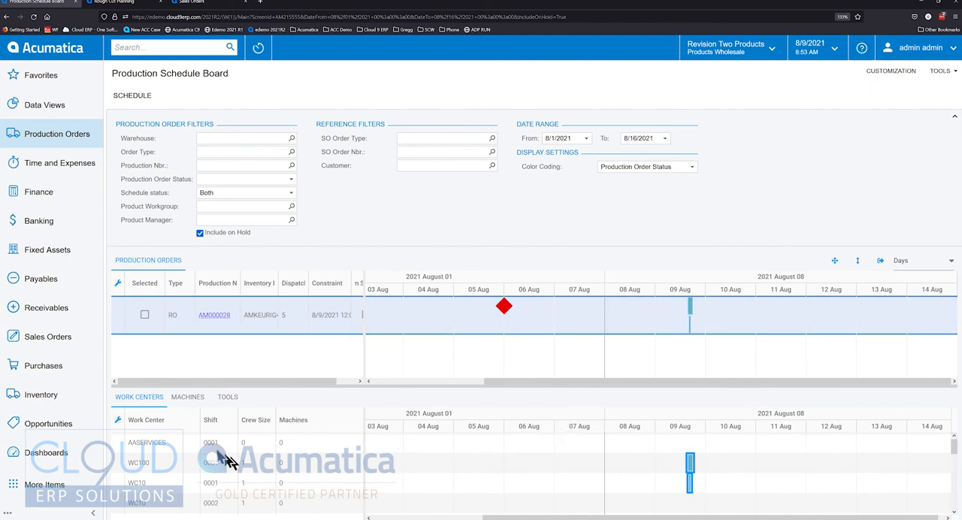
mouse_move(197, 510)
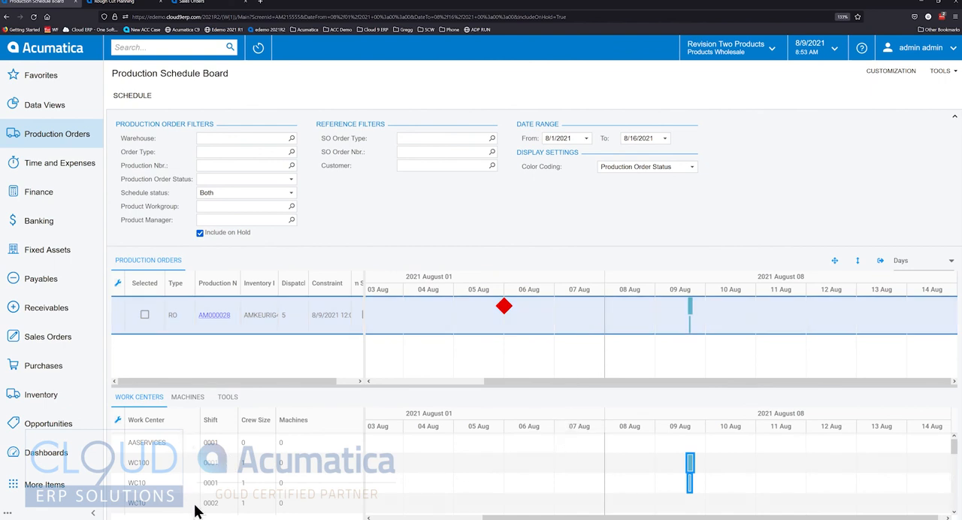
mouse_move(916, 458)
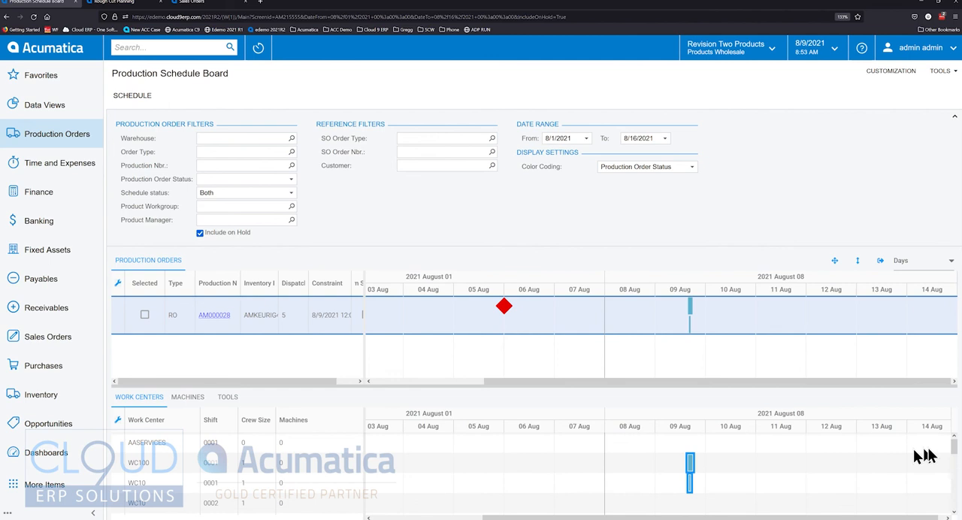
mouse_move(156, 478)
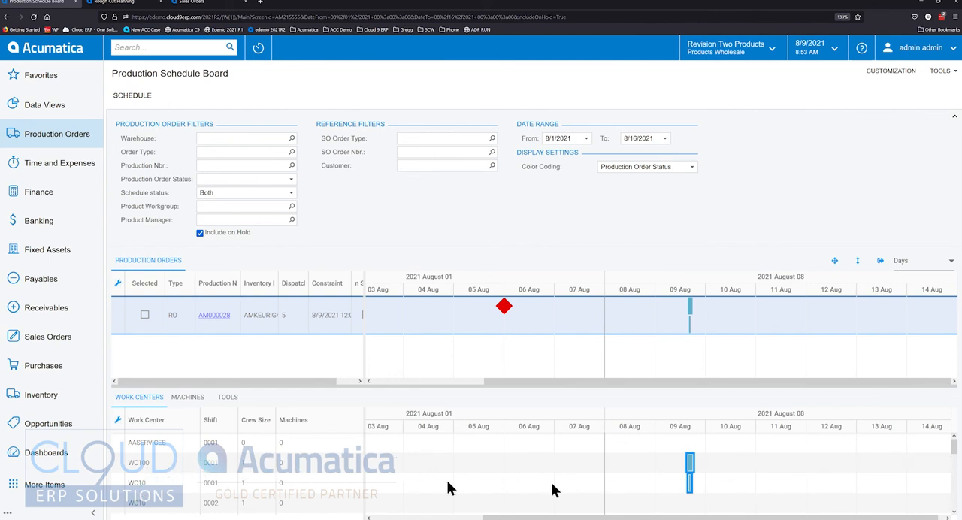
scroll("down", 3)
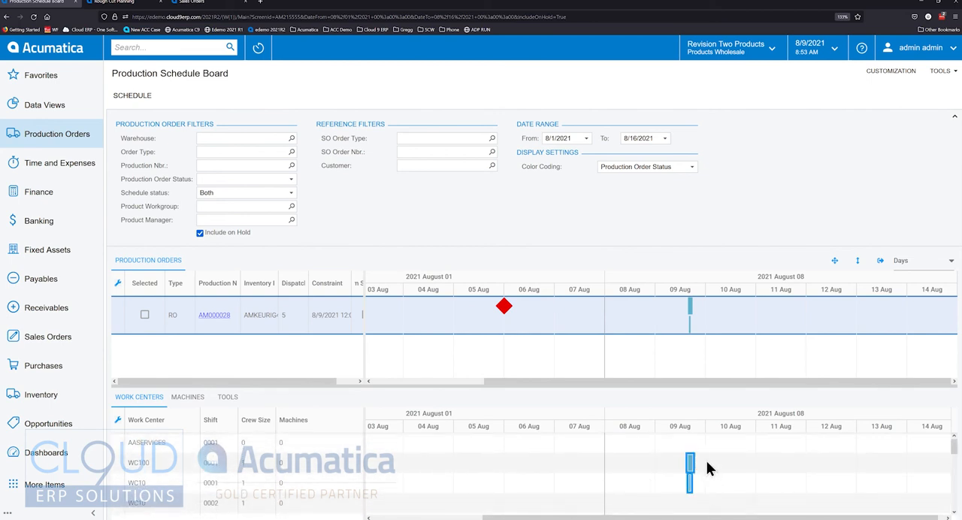
mouse_move(598, 267)
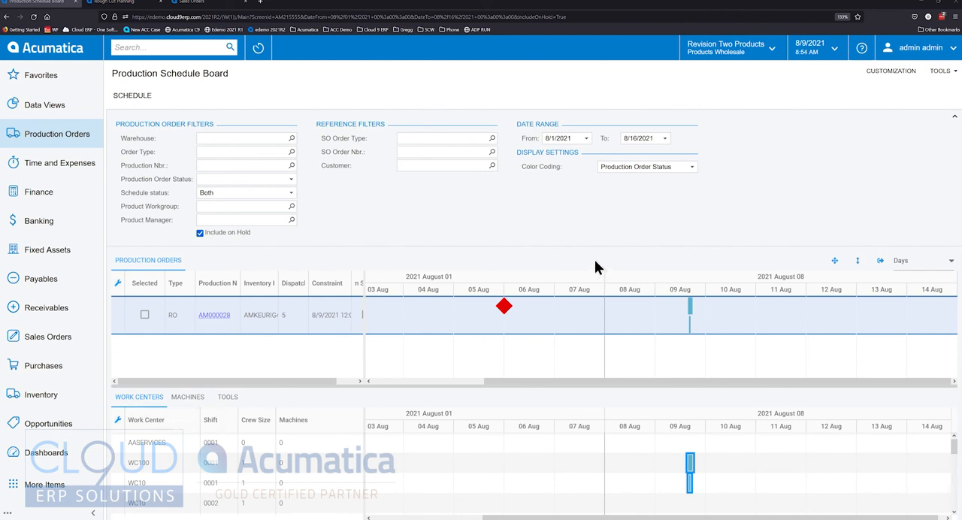
mouse_move(577, 255)
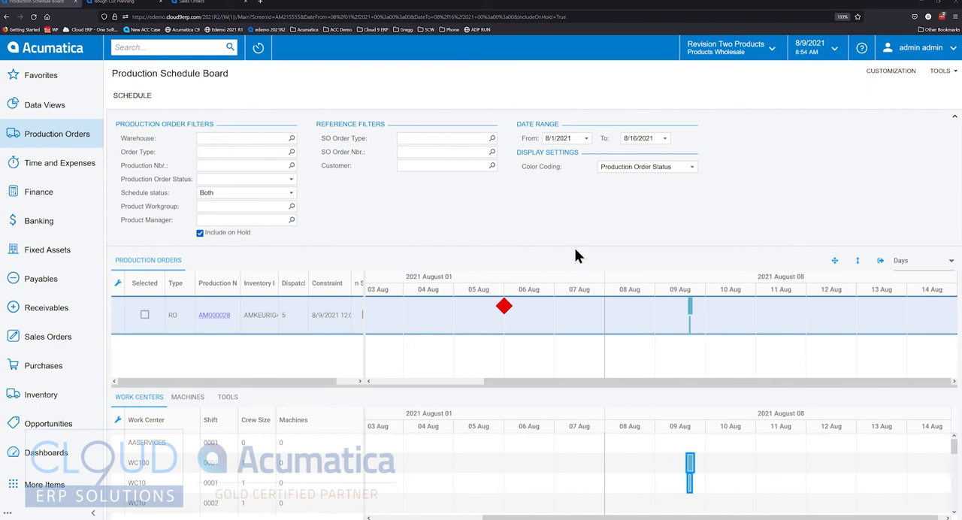
mouse_move(526, 355)
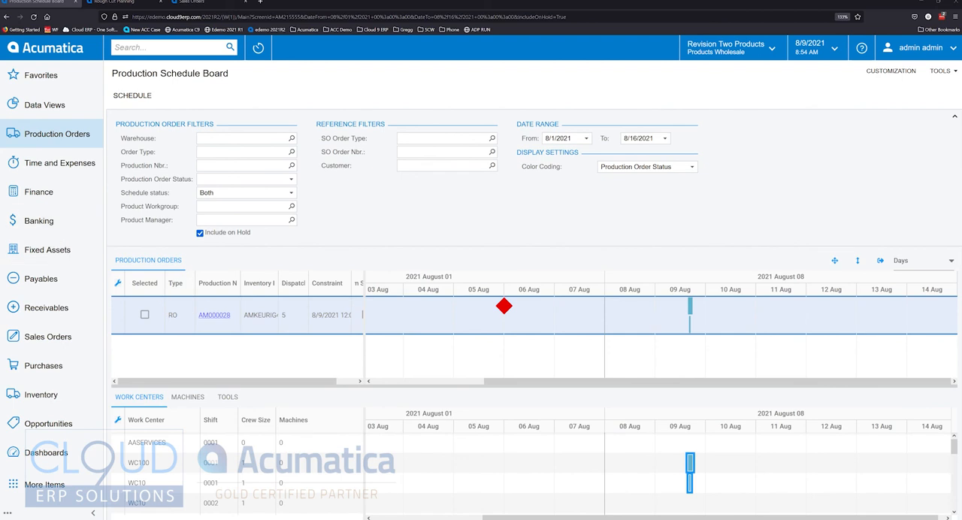
mouse_move(946, 271)
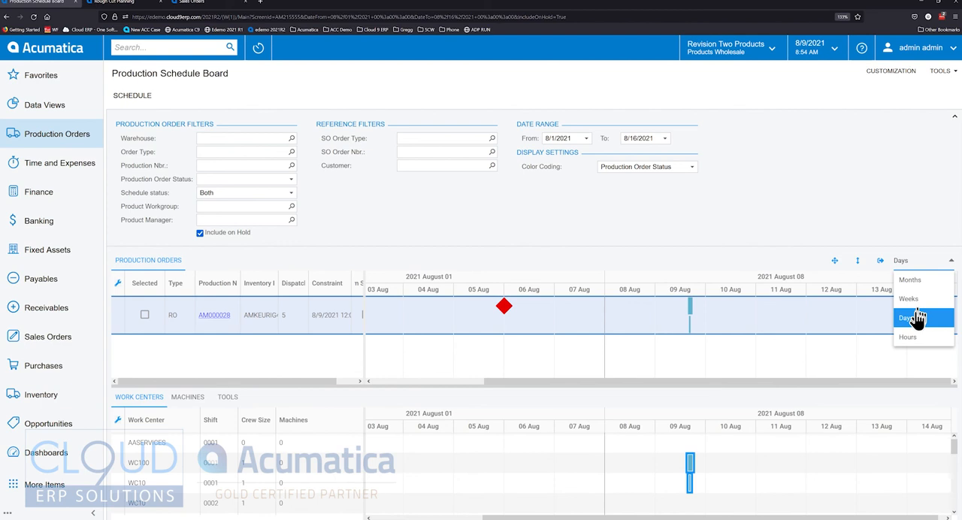
mouse_move(930, 284)
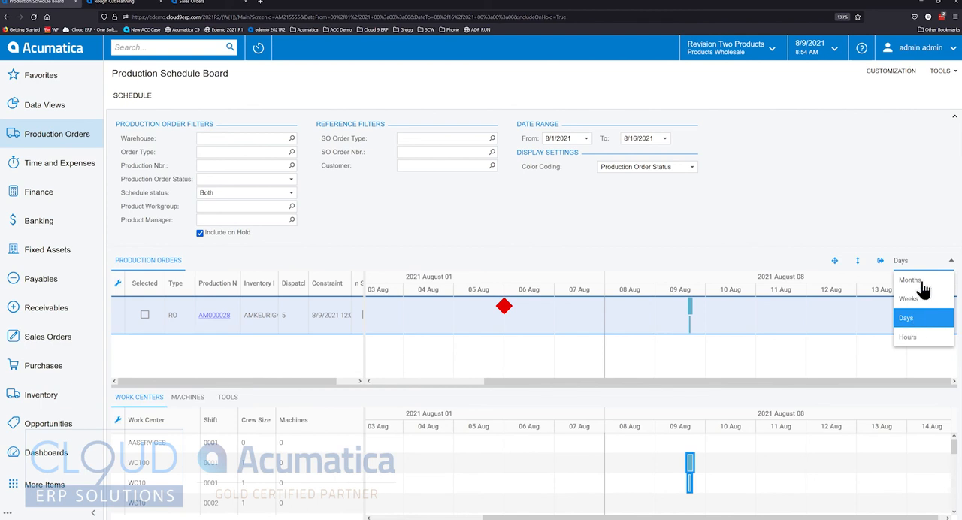
Switch the timeline scale to Months starting from 4/1/2021
left_click(909, 279)
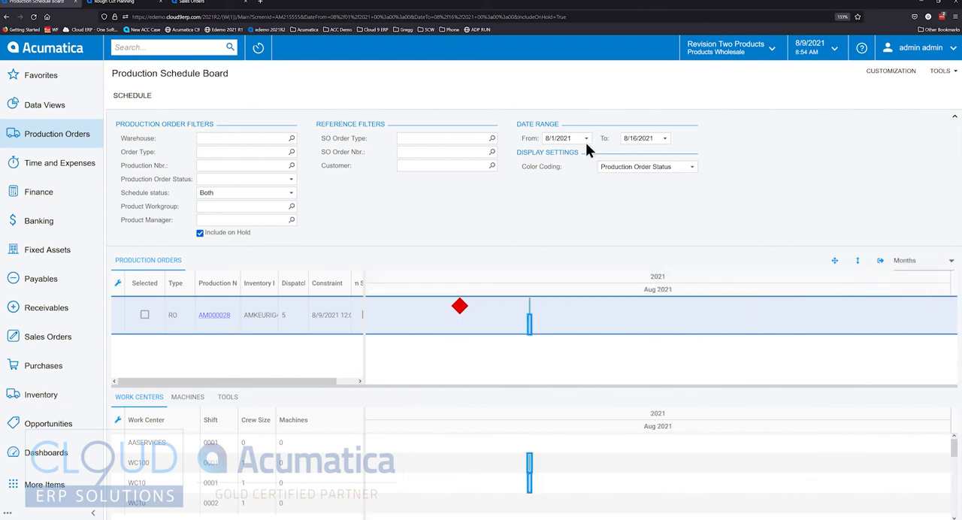
left_click(586, 138)
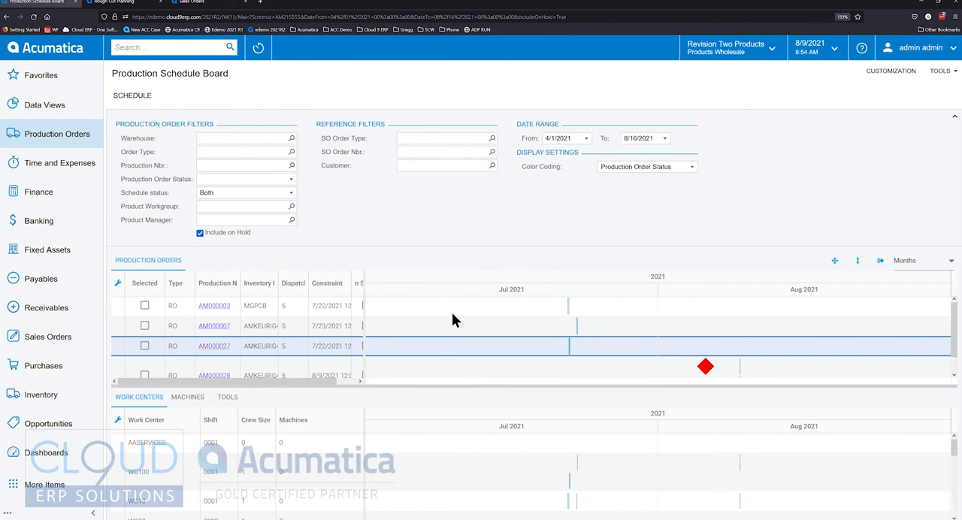
mouse_move(451, 310)
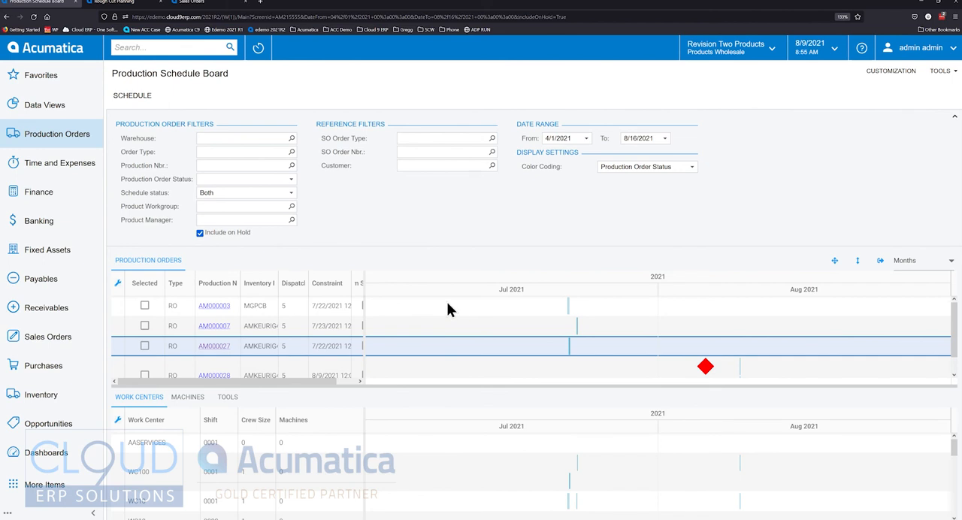
mouse_move(834, 260)
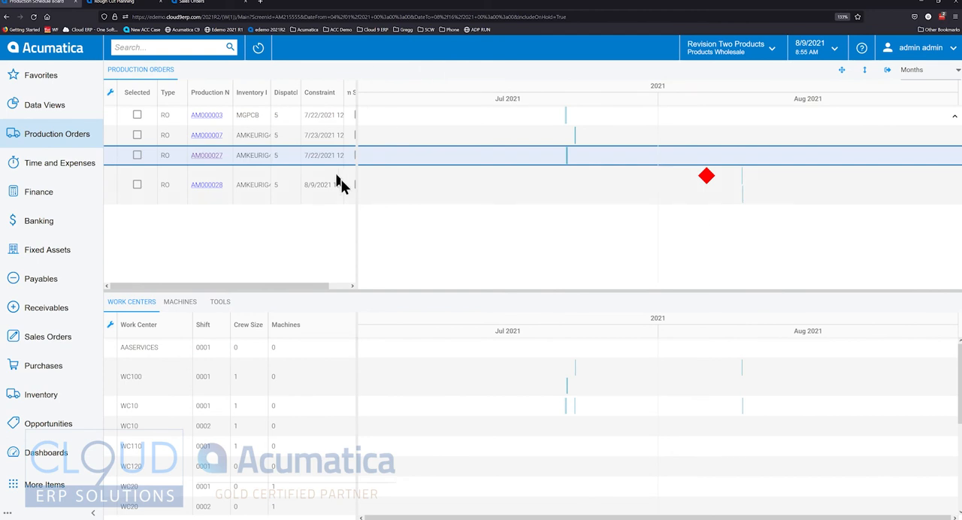
mouse_move(841, 71)
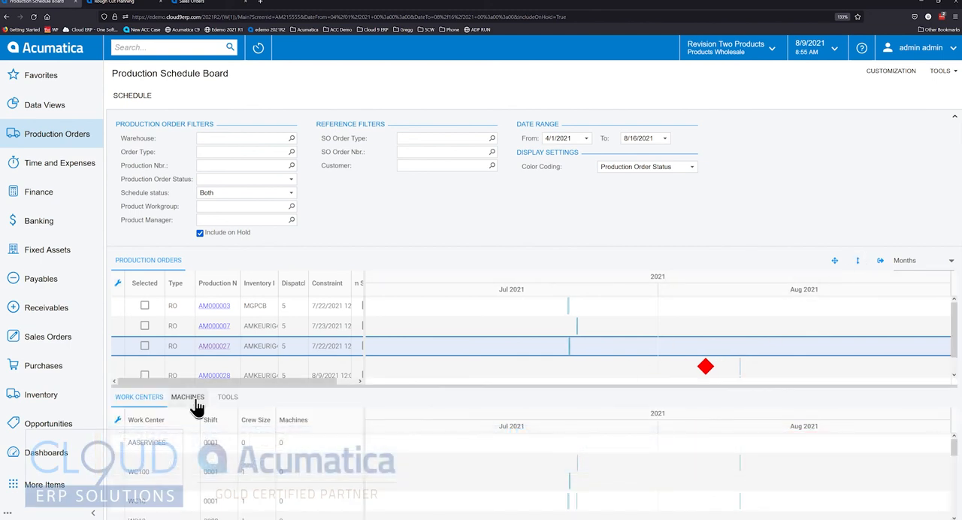
Show the Machines panel, then the Tools panel beneath the timeline
left_click(186, 396)
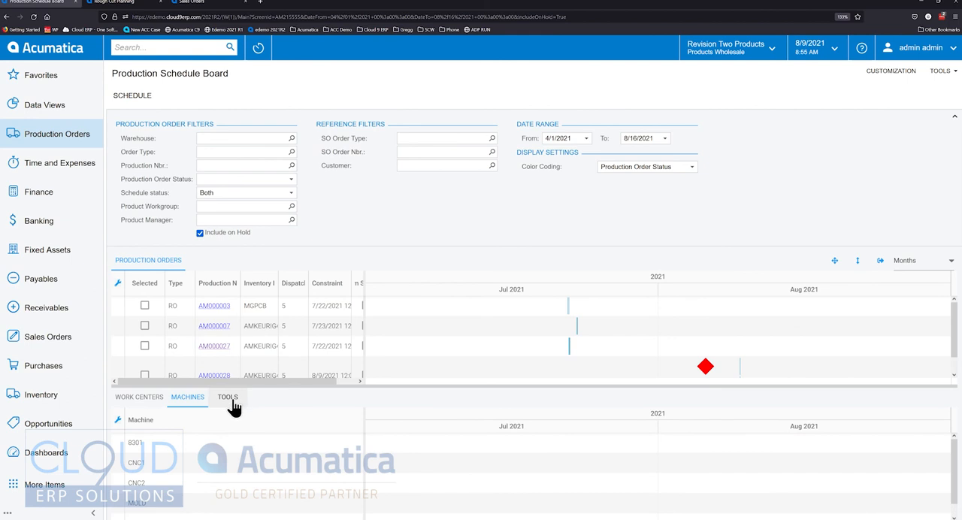
left_click(227, 397)
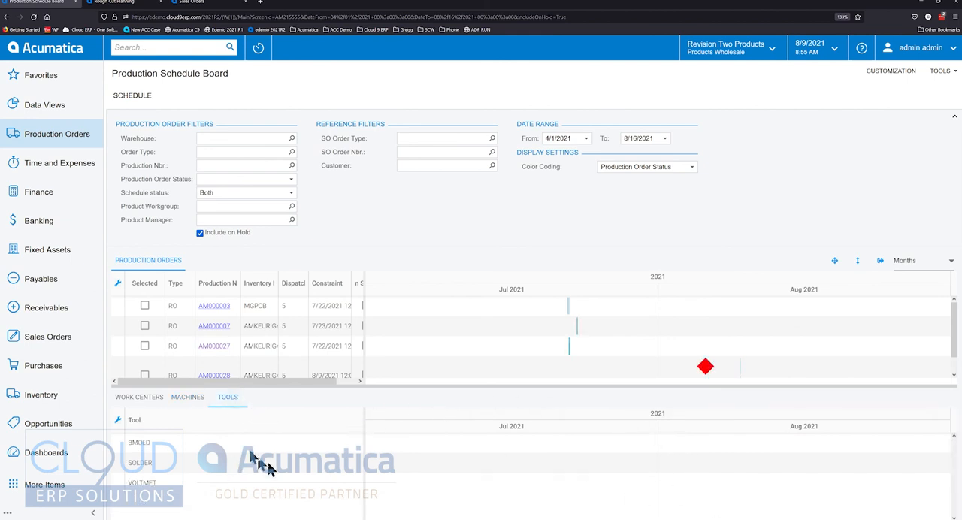
mouse_move(172, 460)
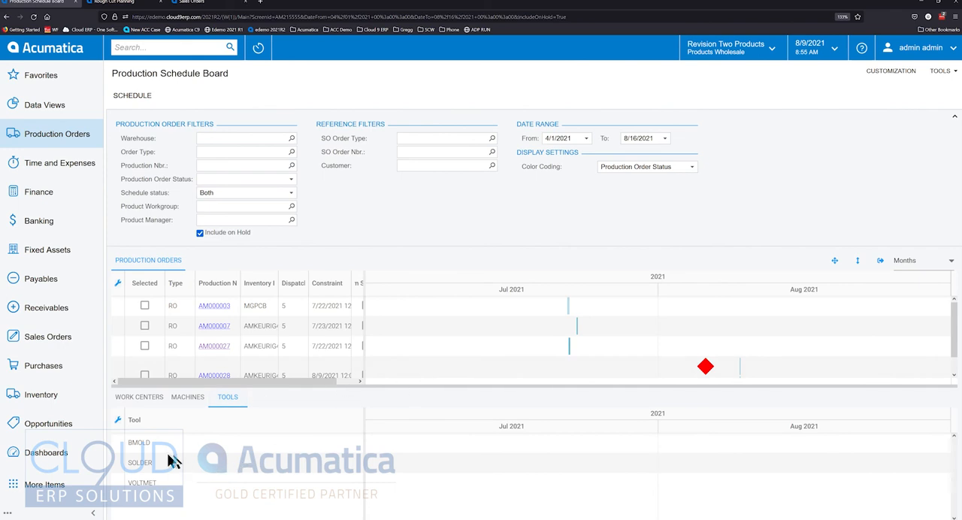
mouse_move(168, 468)
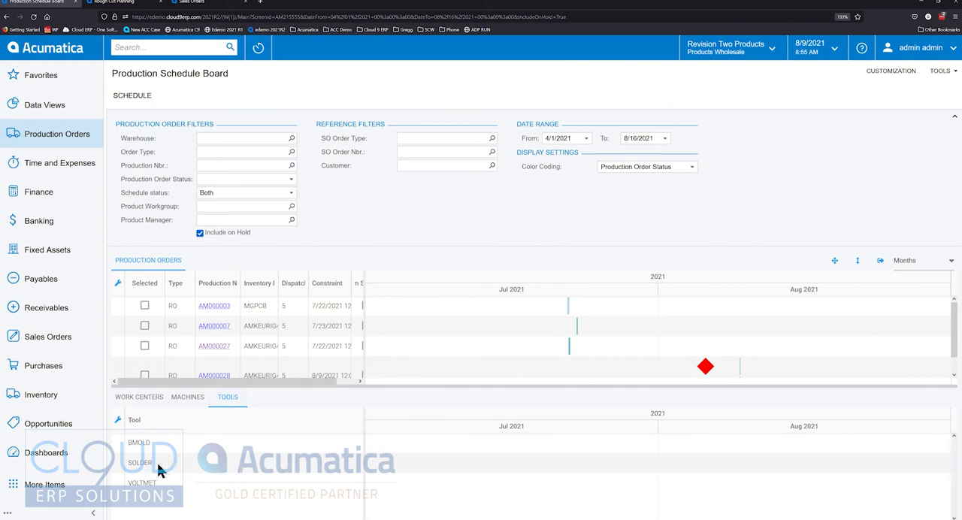
mouse_move(156, 451)
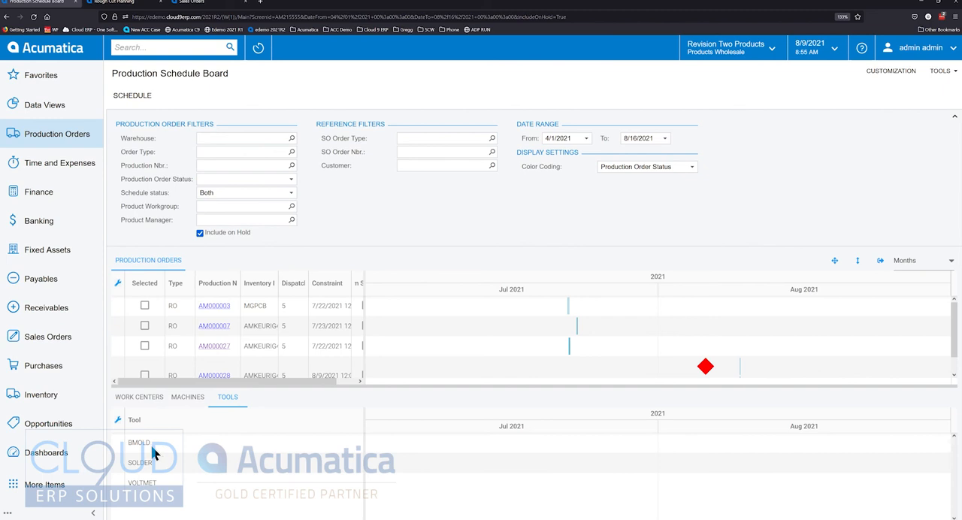
mouse_move(509, 239)
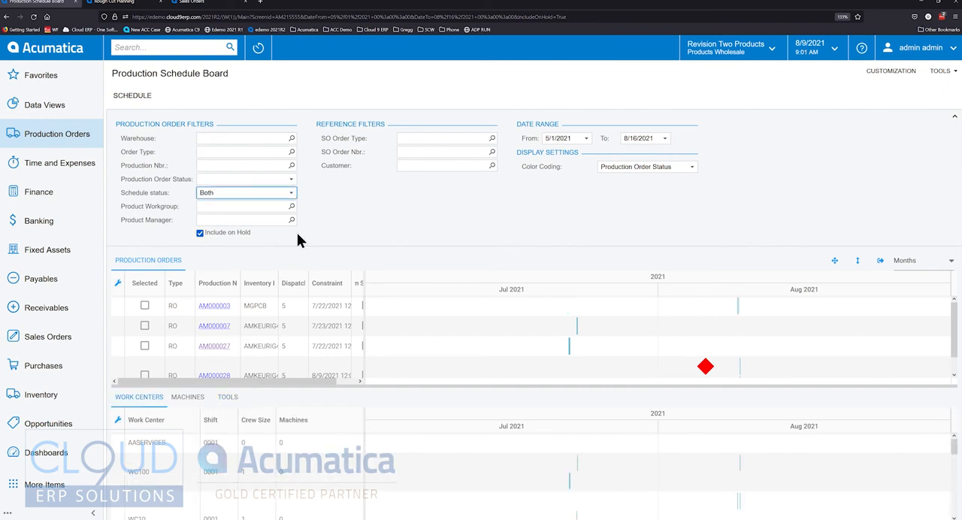
mouse_move(138, 147)
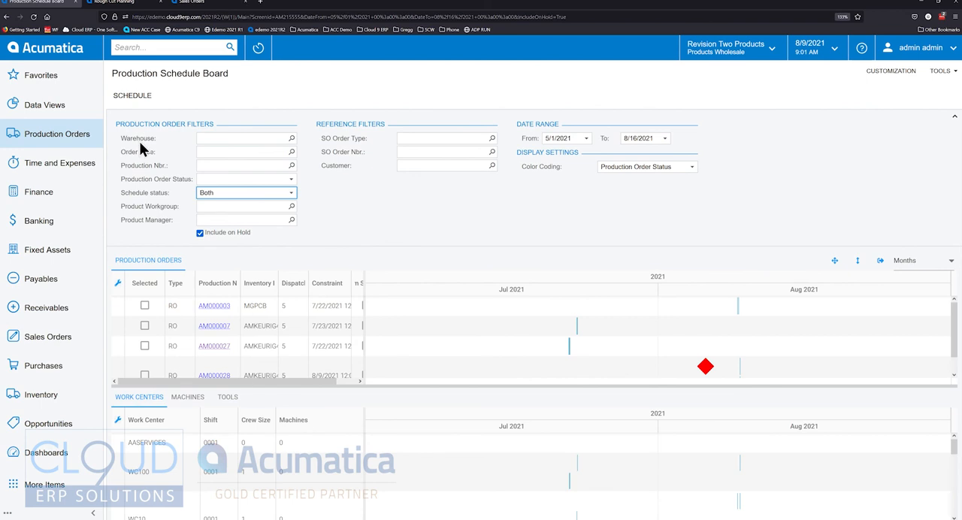